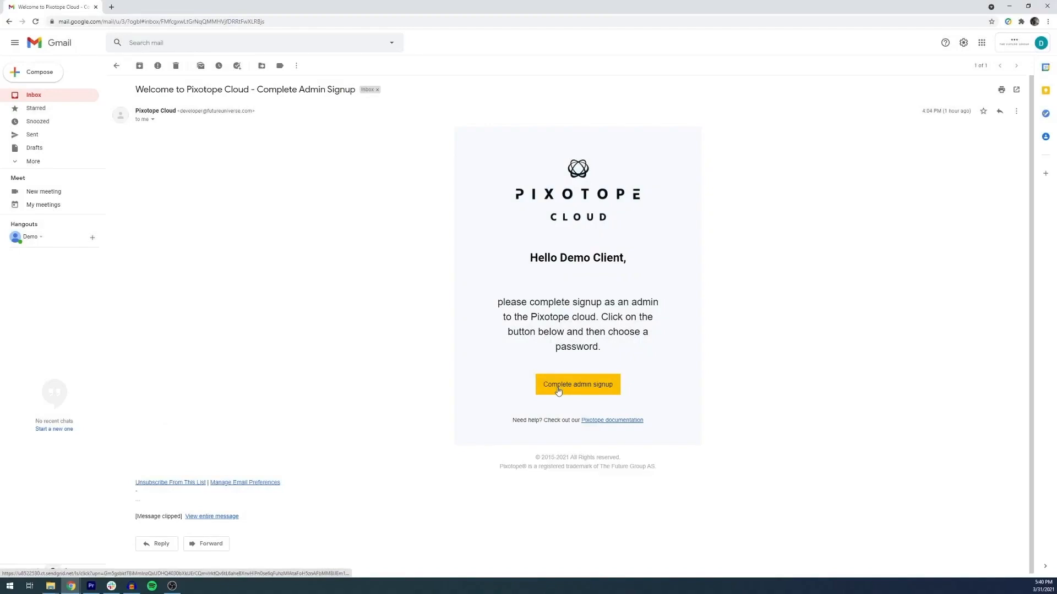
- Complete the admin signup from the welcome email and sign in via Admin login
{"action": "left_click", "coordinate": [577, 384]}
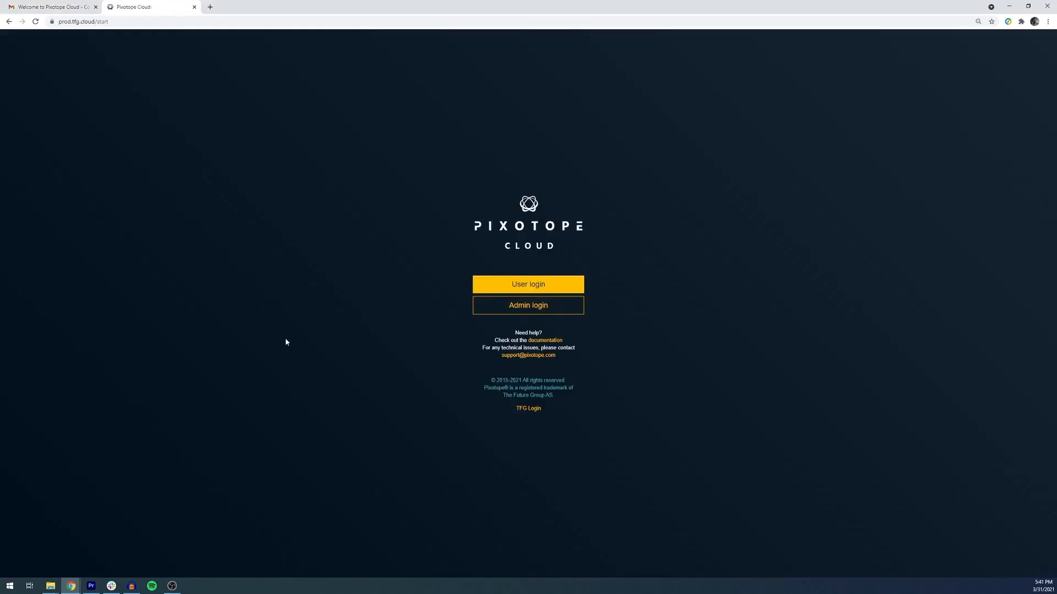
{"action": "mouse_move", "coordinate": [527, 304]}
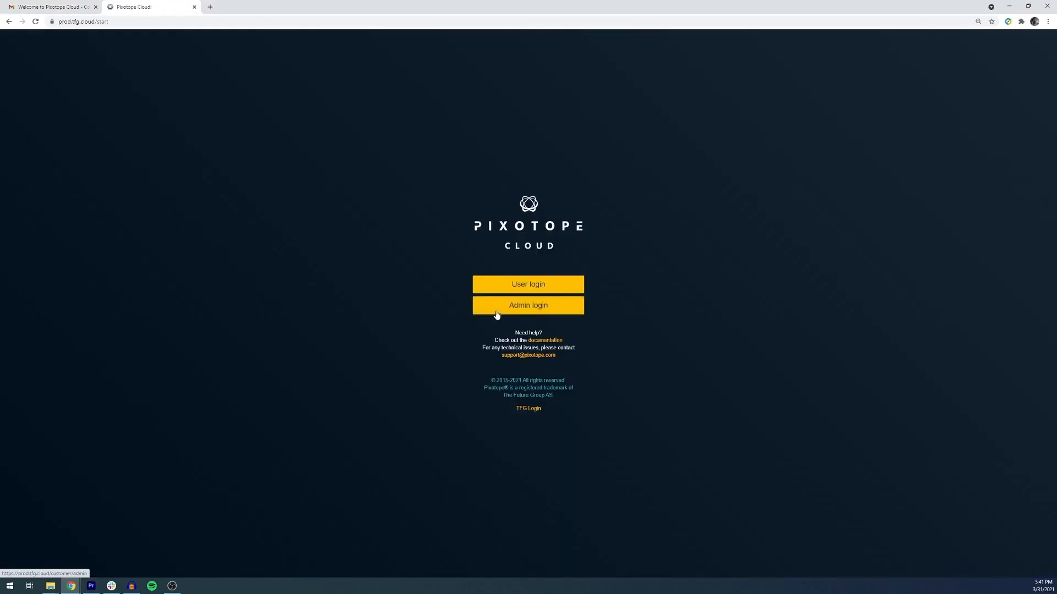
{"action": "left_click", "coordinate": [527, 305]}
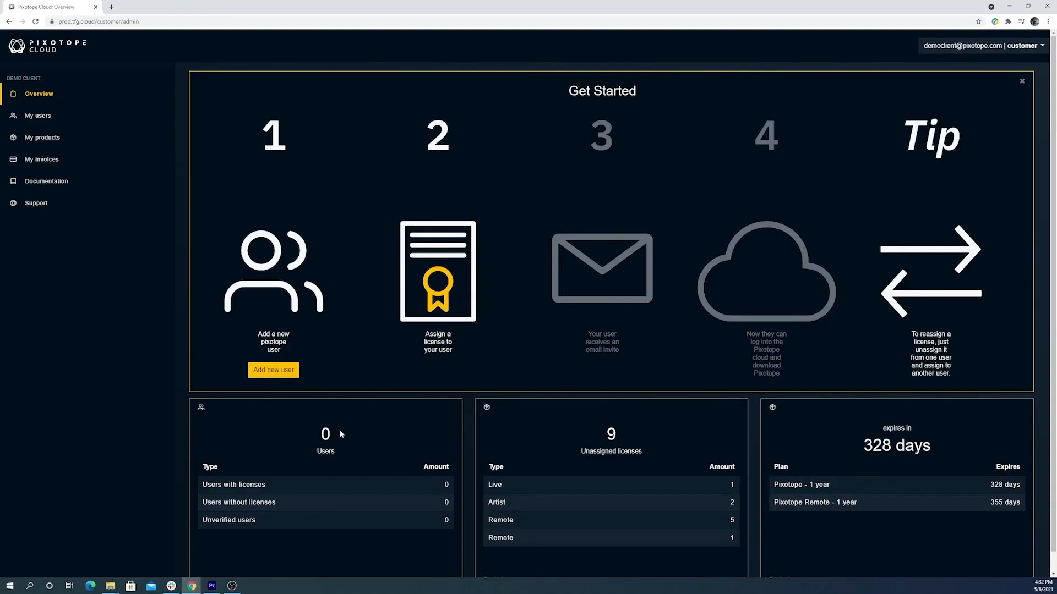
{"action": "mouse_move", "coordinate": [638, 459]}
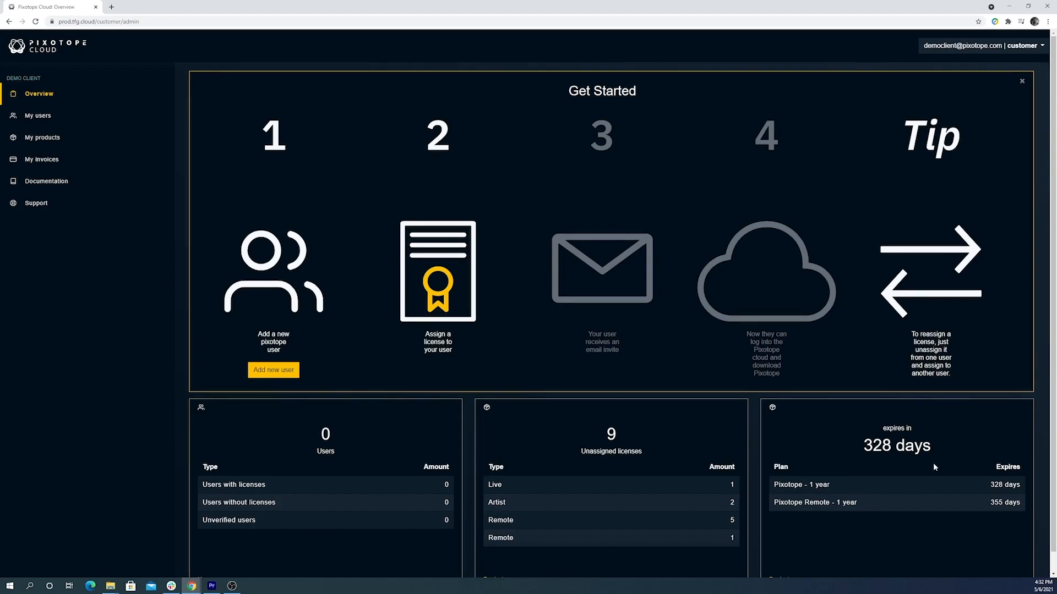
- Invite Live Operator and Environment Artist as new users, then begin a third invite 'Da...'
{"action": "left_click", "coordinate": [273, 370]}
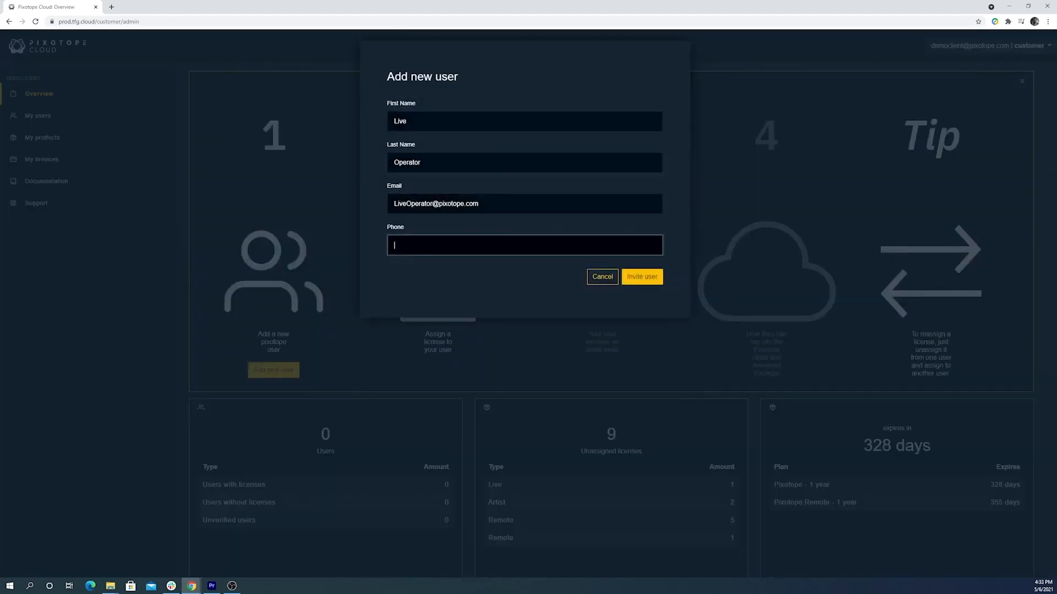
{"action": "left_click", "coordinate": [641, 276]}
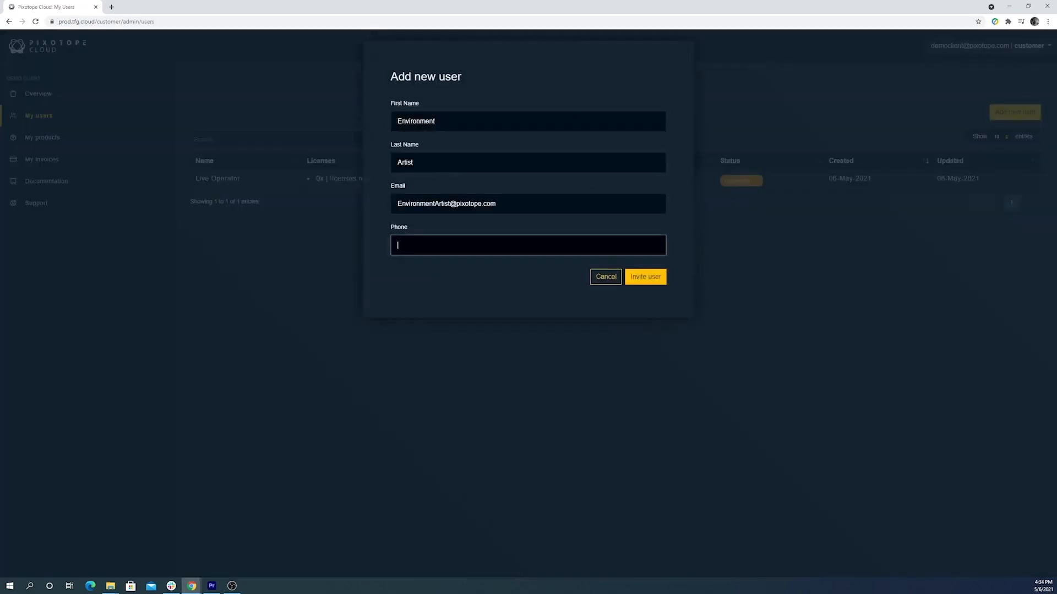
{"action": "left_click", "coordinate": [644, 277]}
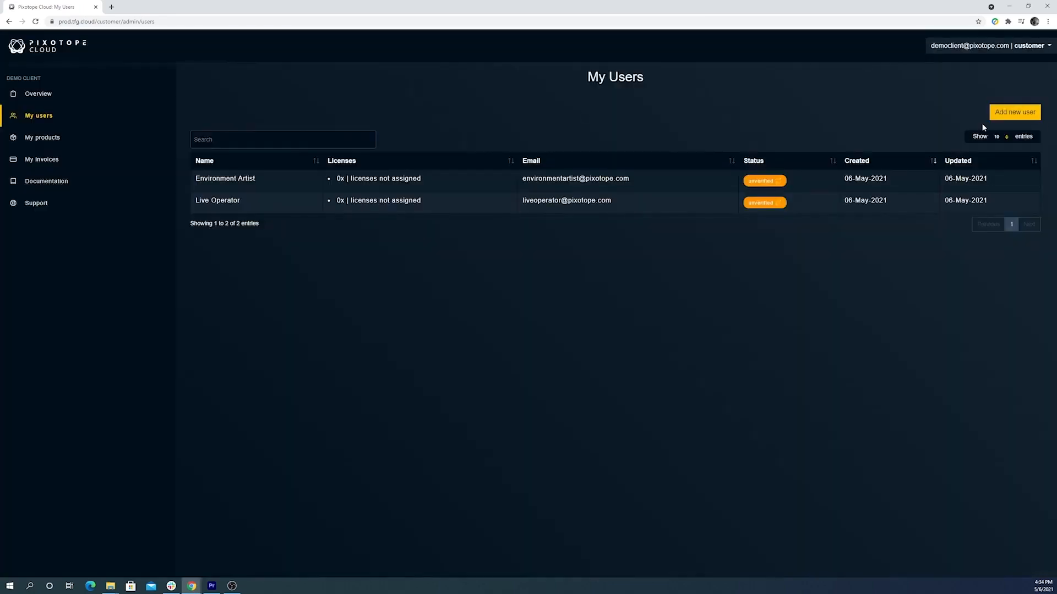
{"action": "type", "text": "Da"}
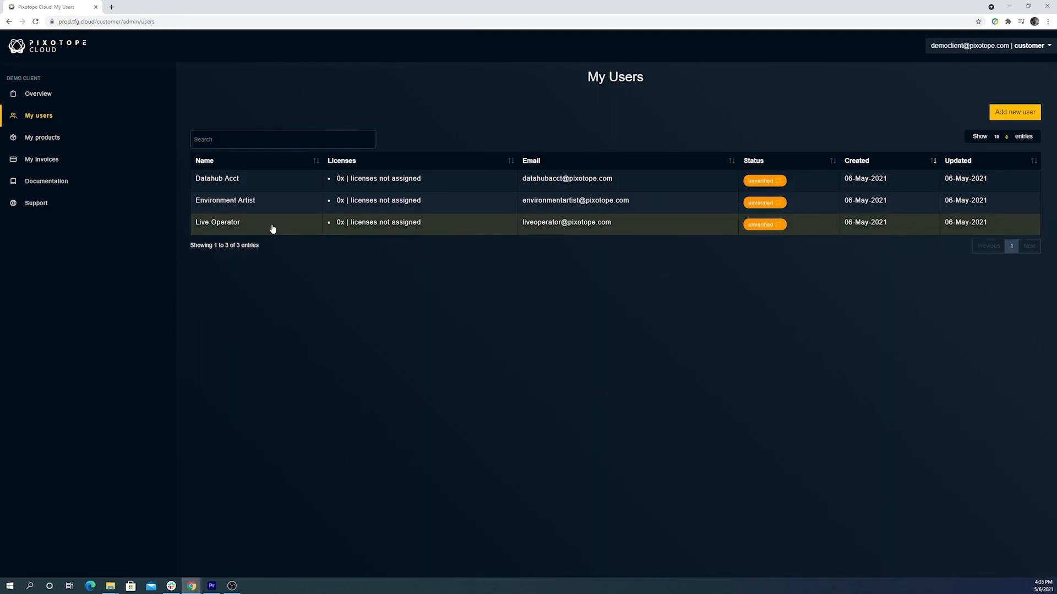
{"action": "mouse_move", "coordinate": [269, 204]}
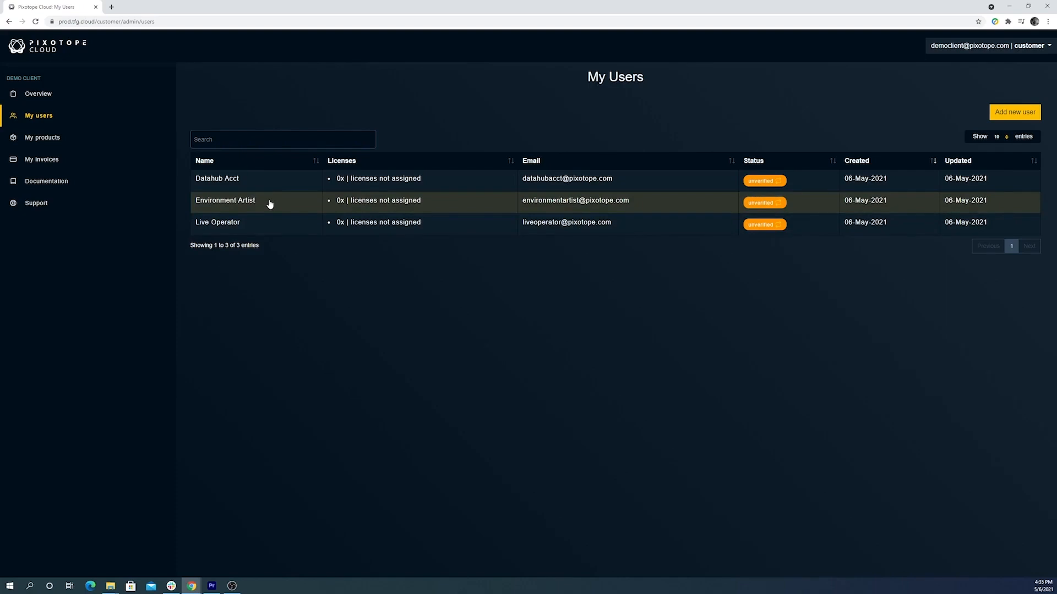
{"action": "mouse_move", "coordinate": [266, 187]}
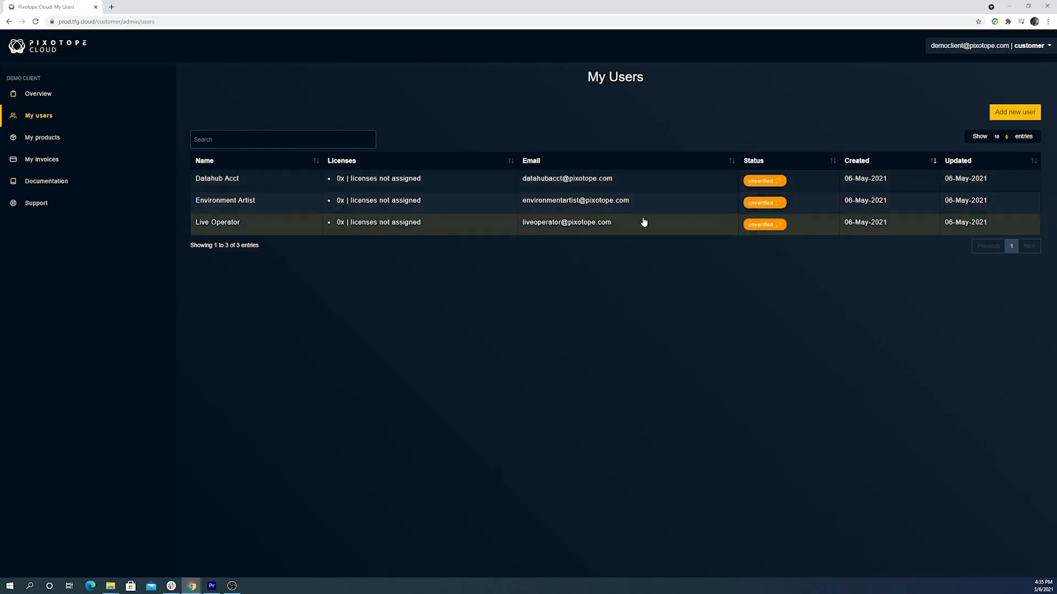
{"action": "mouse_move", "coordinate": [42, 138]}
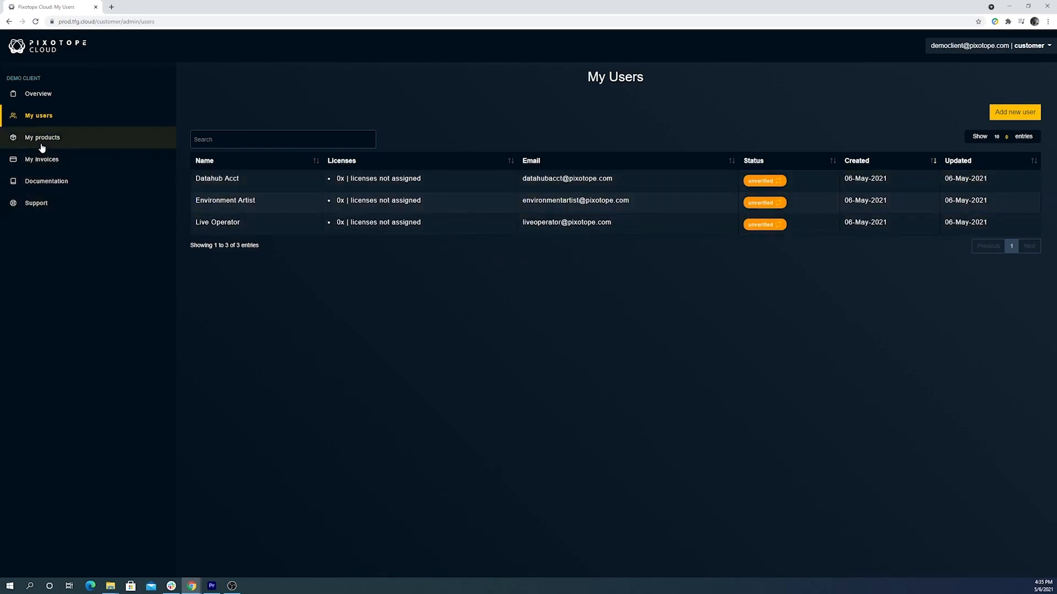
{"action": "left_click", "coordinate": [42, 137]}
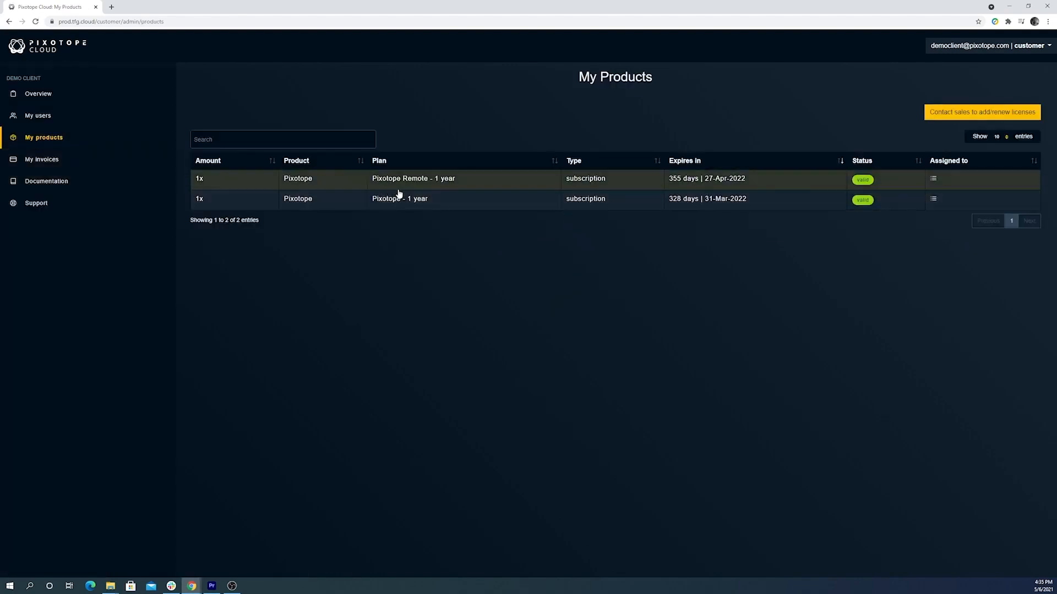
{"action": "mouse_move", "coordinate": [427, 191]}
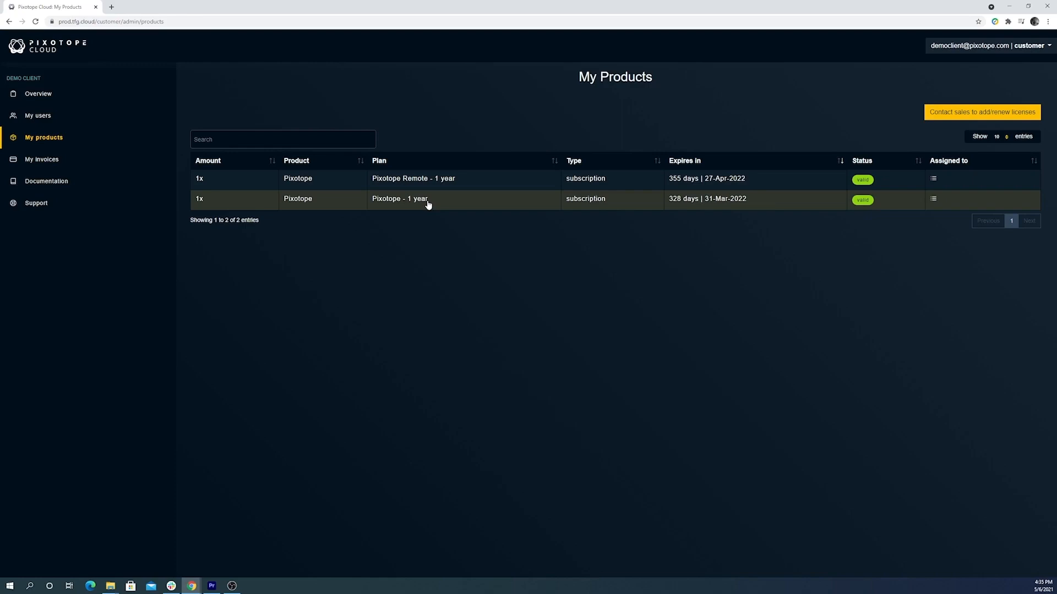
{"action": "mouse_move", "coordinate": [421, 187]}
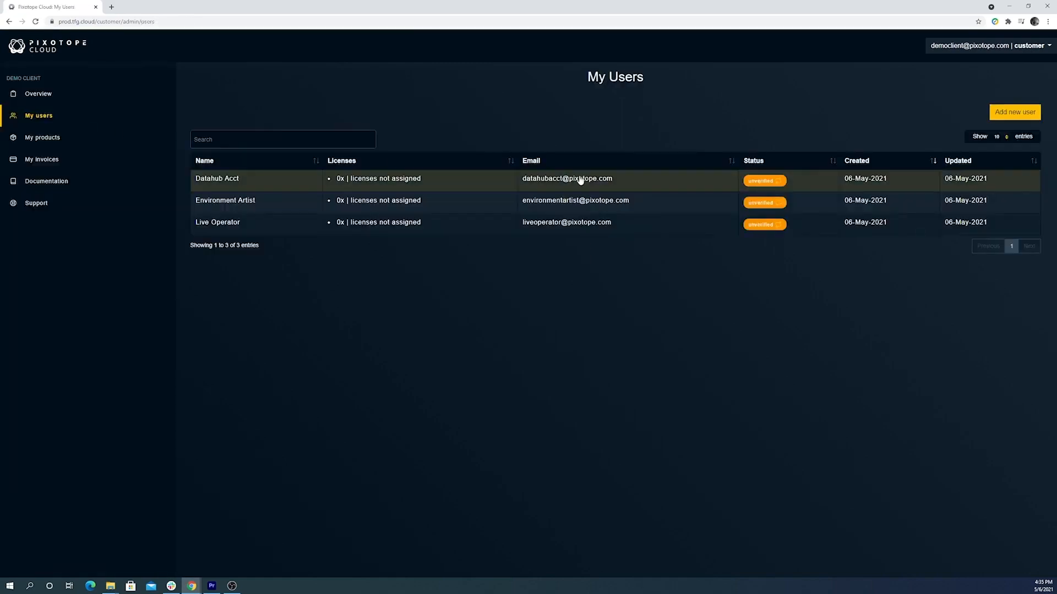
- Assign Datahub Acct one 355-day Remote license and return to My users
{"action": "left_click", "coordinate": [216, 178]}
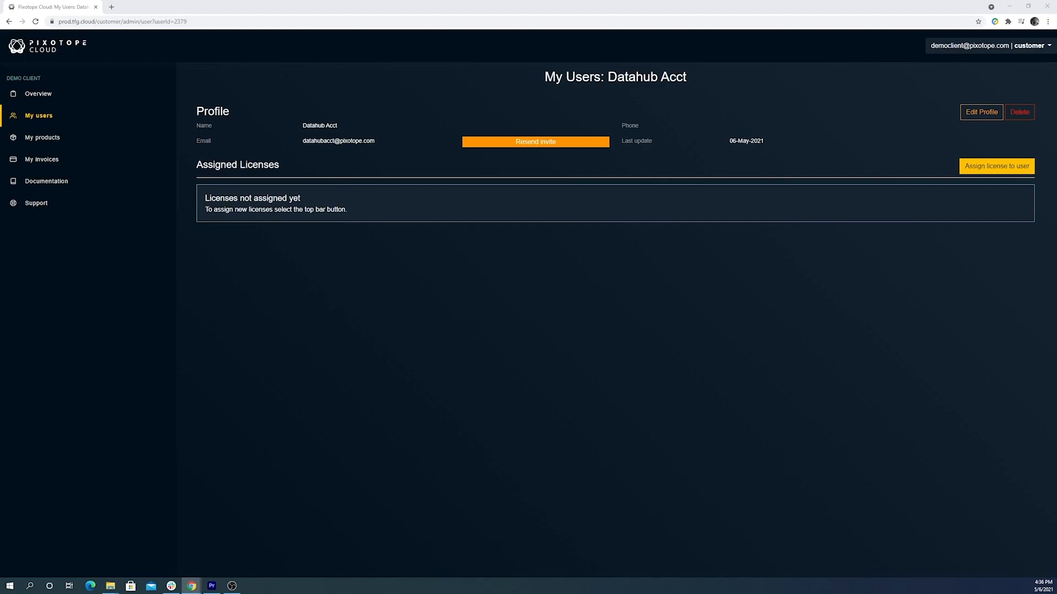
{"action": "mouse_move", "coordinate": [998, 166]}
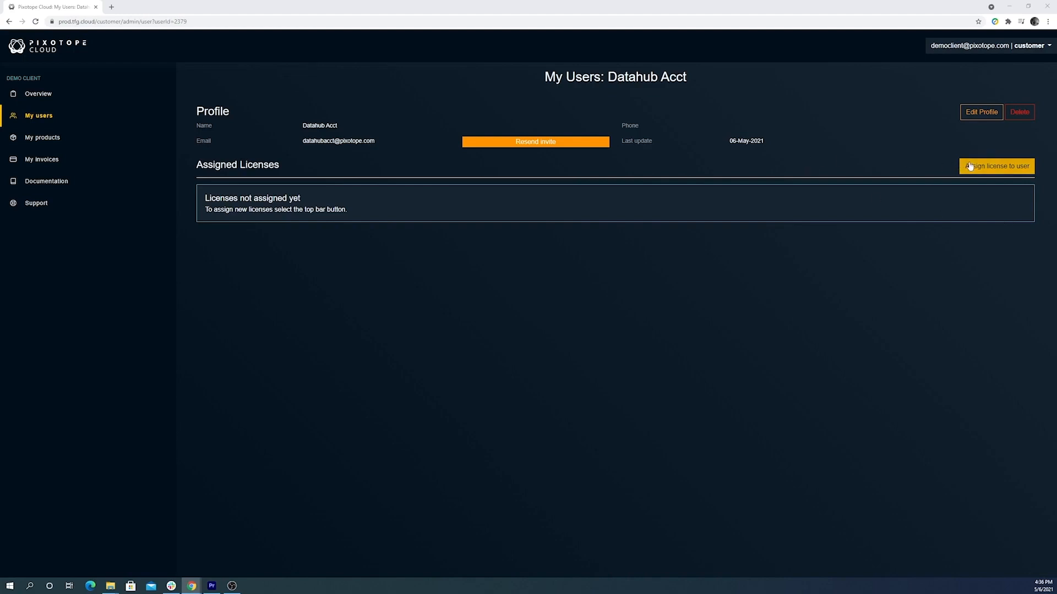
{"action": "left_click", "coordinate": [997, 166]}
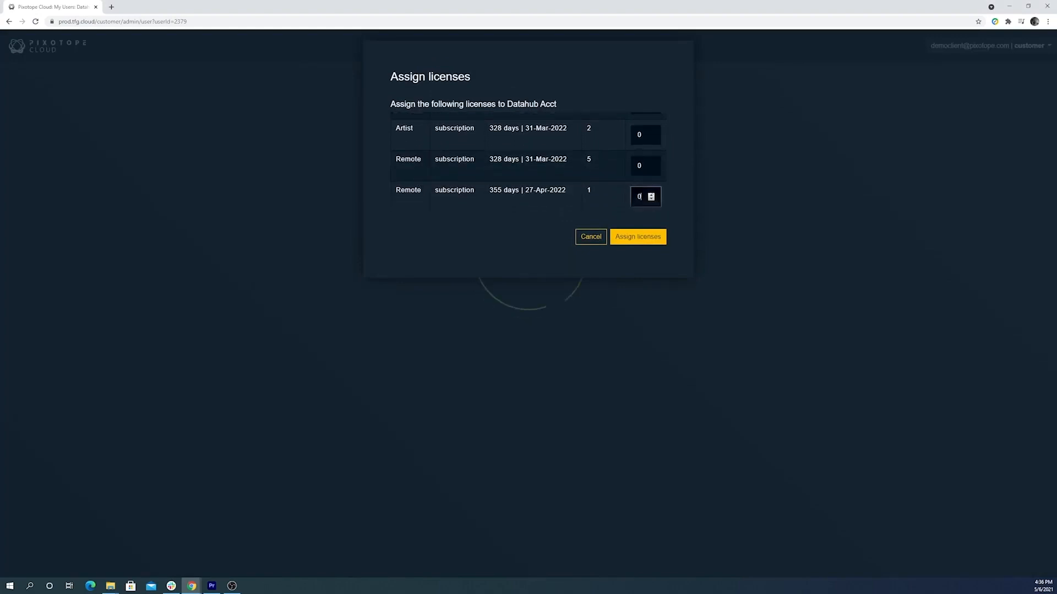
{"action": "left_click", "coordinate": [650, 194]}
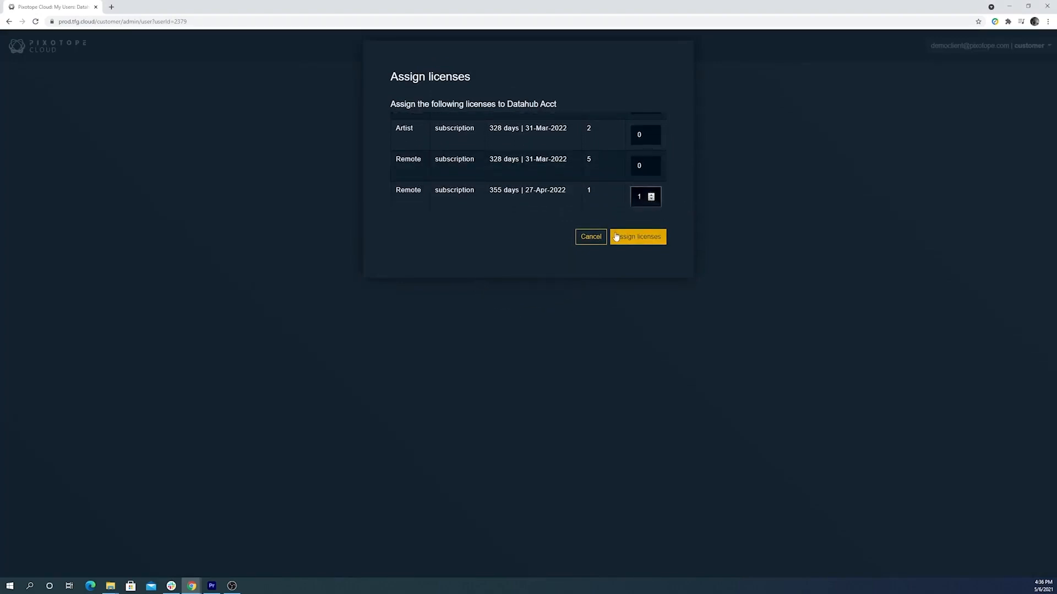
{"action": "left_click", "coordinate": [638, 236]}
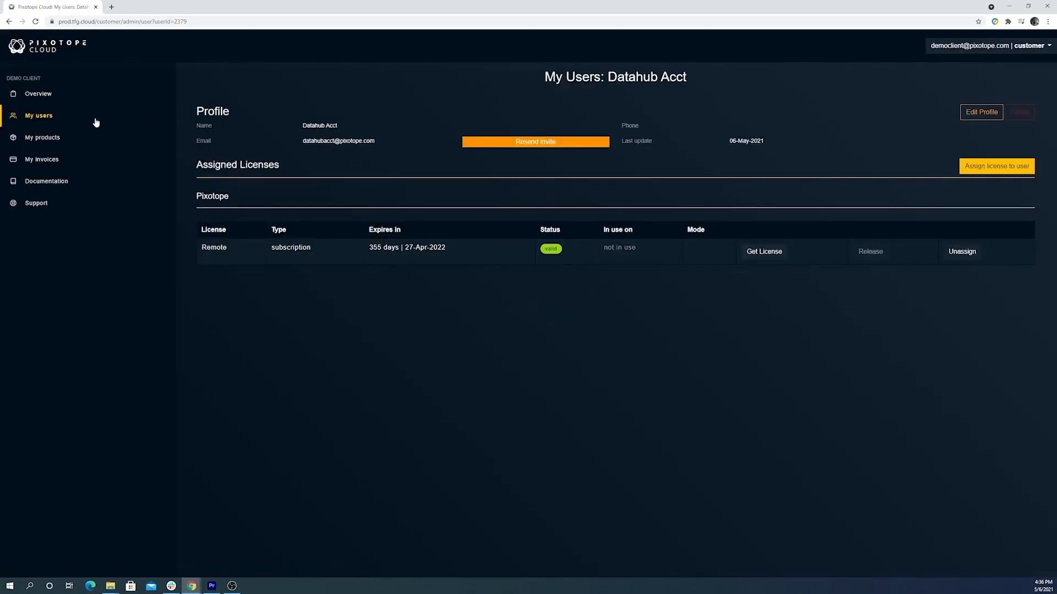
{"action": "left_click", "coordinate": [39, 115]}
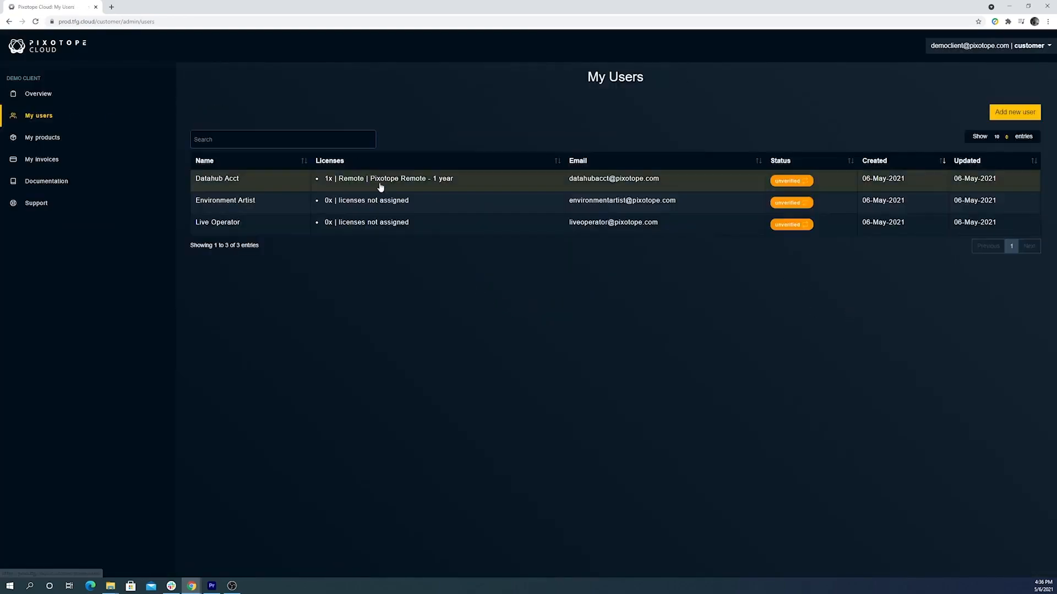
{"action": "mouse_move", "coordinate": [536, 211]}
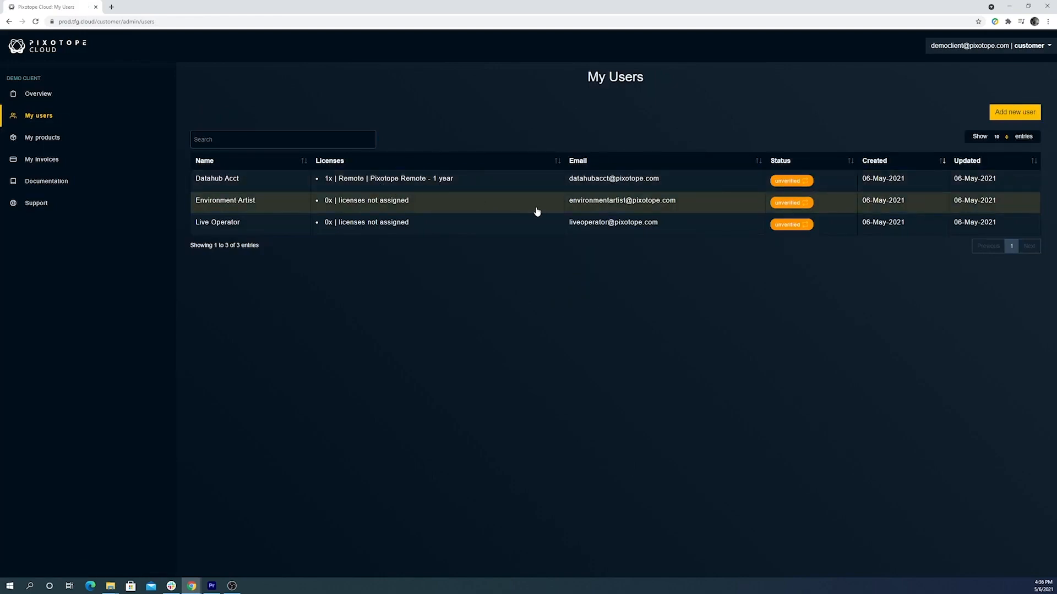
- Assign Environment Artist one Artist subscription license
{"action": "left_click", "coordinate": [224, 201]}
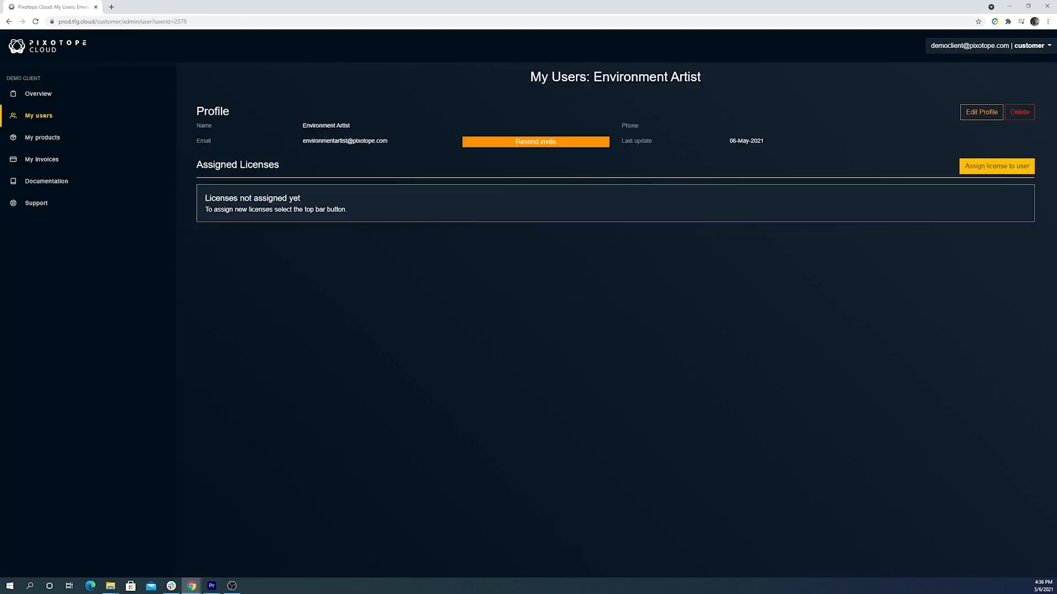
{"action": "left_click", "coordinate": [997, 166]}
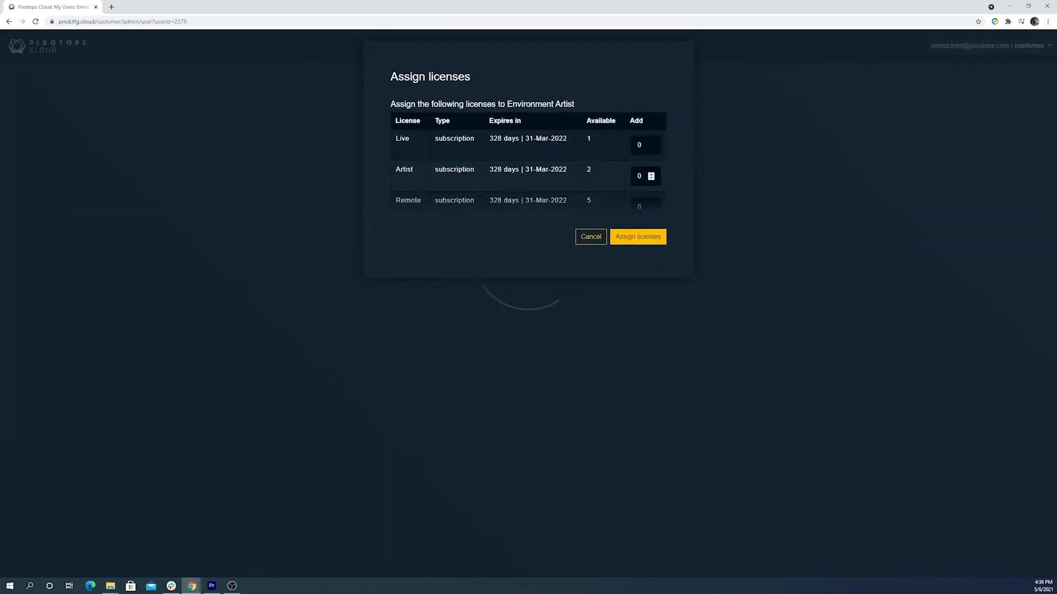
{"action": "left_click", "coordinate": [650, 173]}
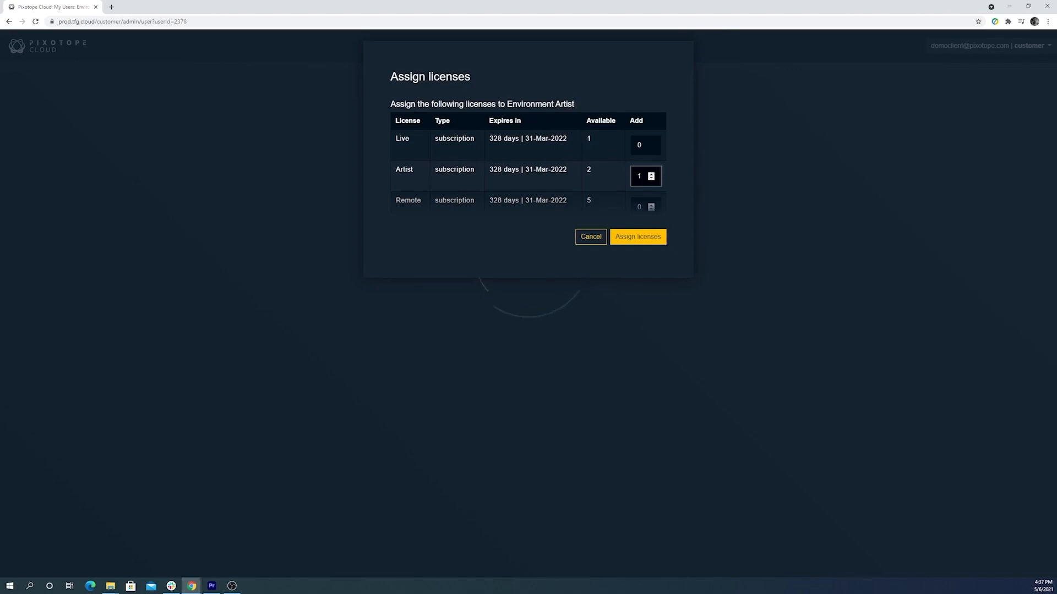
{"action": "left_click", "coordinate": [637, 236]}
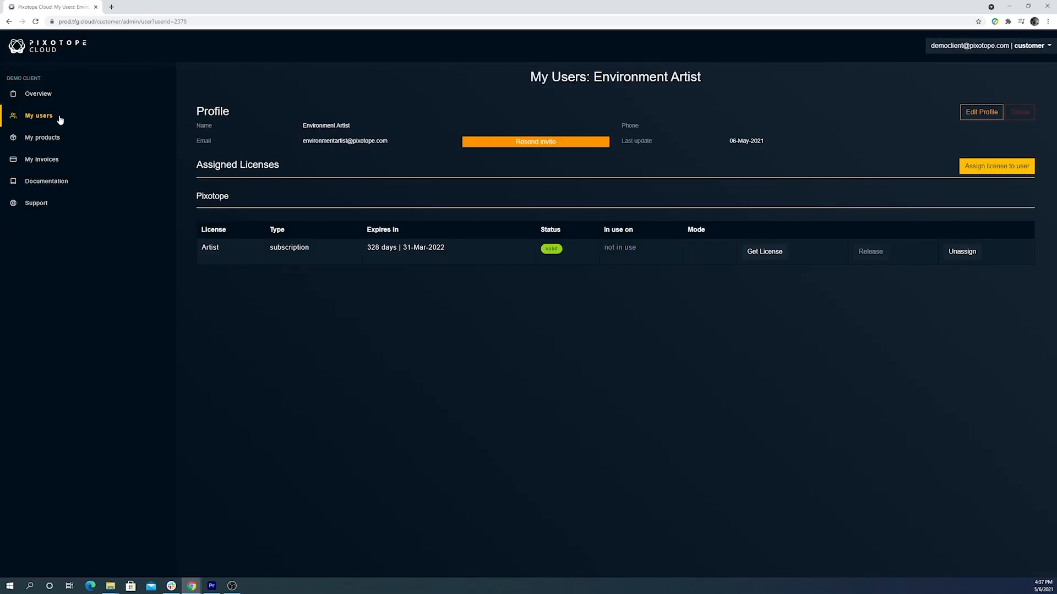
- From My users, assign Live Operator one Live license
{"action": "left_click", "coordinate": [39, 115]}
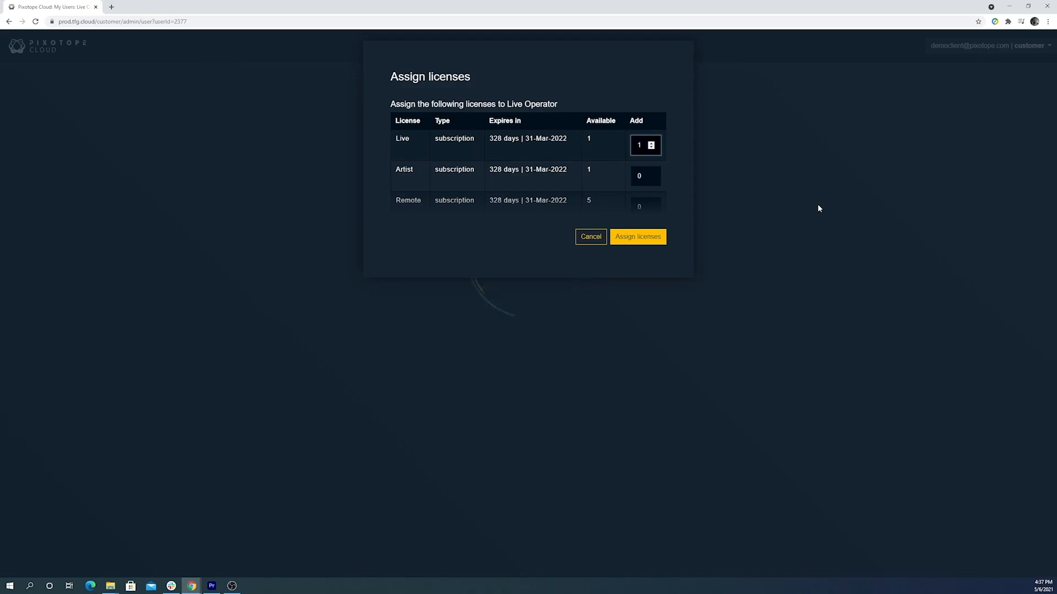
{"action": "left_click", "coordinate": [636, 237]}
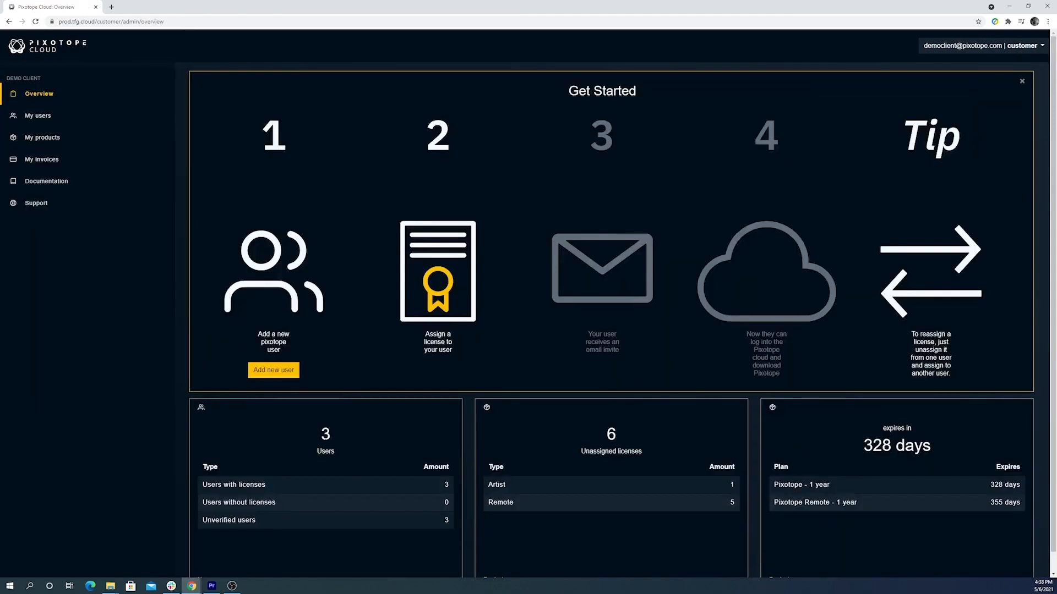
{"action": "mouse_move", "coordinate": [575, 485]}
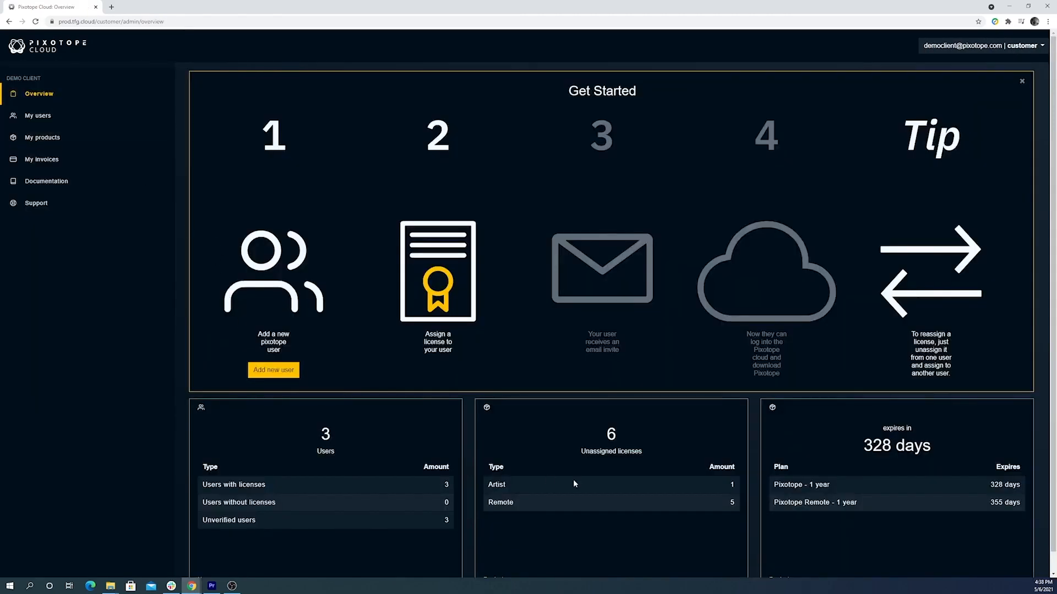
- Review the overview stats and show My users with Remote, Artist and Live licenses assigned
{"action": "scroll", "scroll_direction": "down", "scroll_amount": 3}
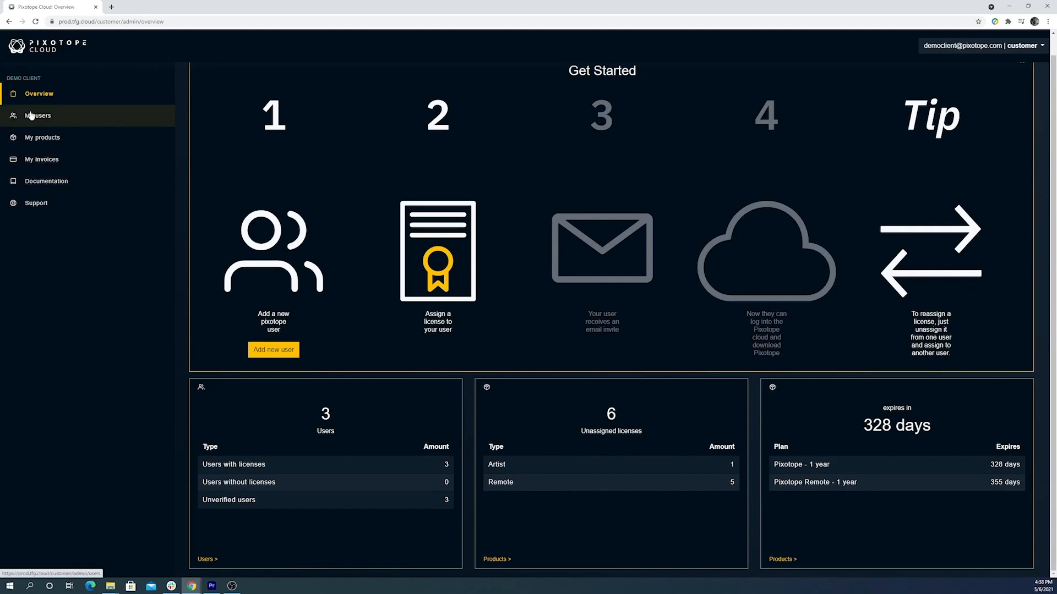
{"action": "left_click", "coordinate": [37, 116]}
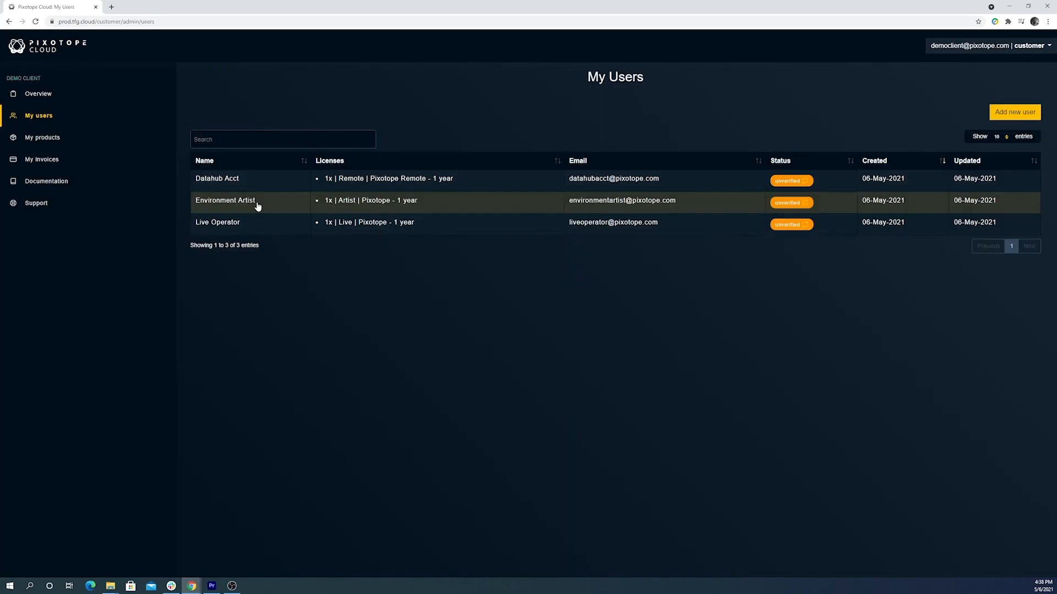
{"action": "mouse_move", "coordinate": [252, 196]}
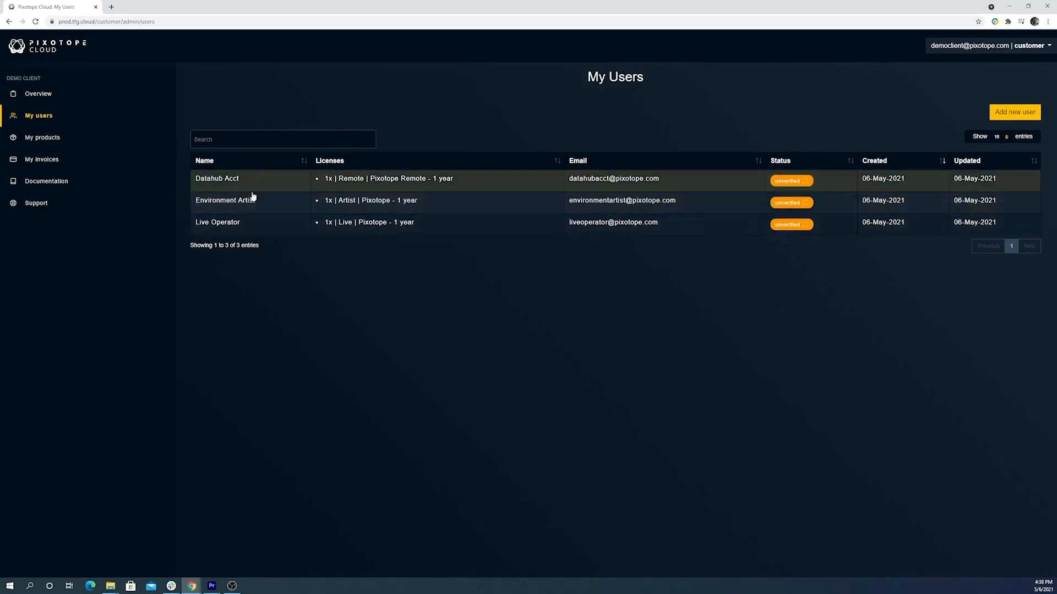
- Unassign the Live license from Live Operator and return to My users
{"action": "left_click", "coordinate": [217, 221]}
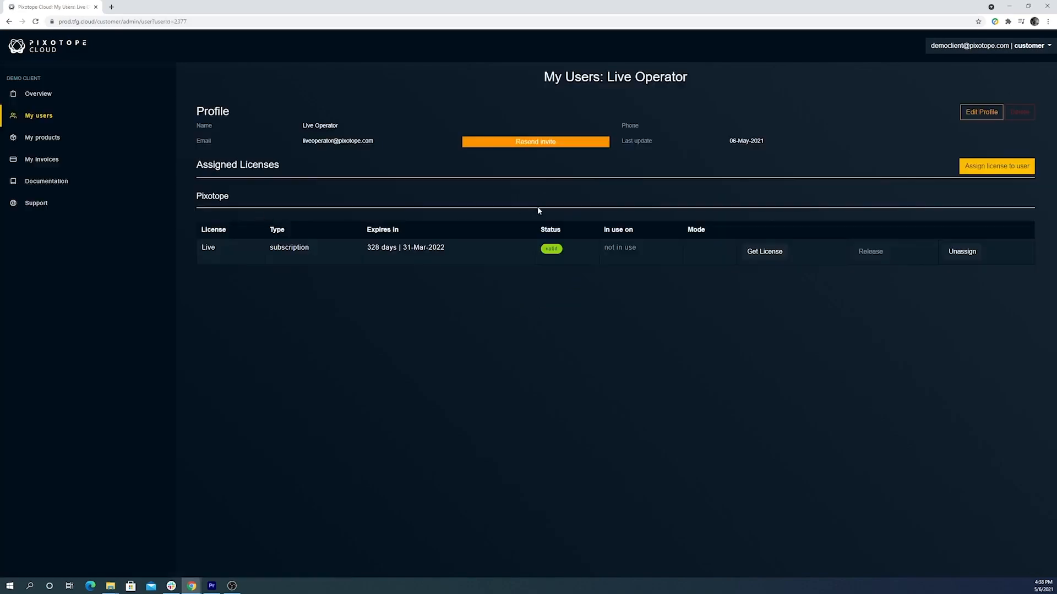
{"action": "left_click", "coordinate": [962, 251]}
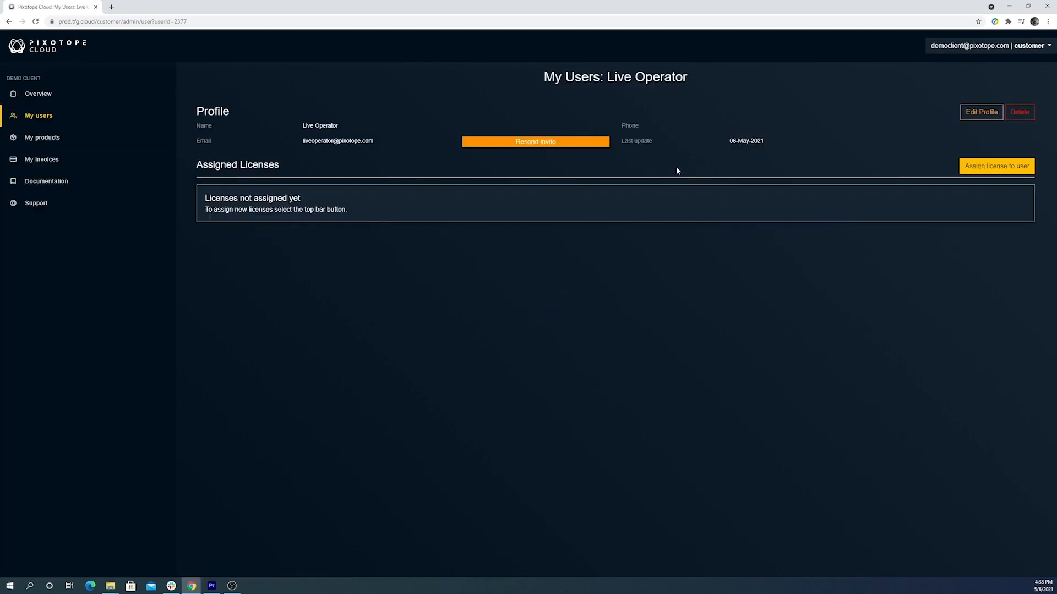
{"action": "mouse_move", "coordinate": [43, 138]}
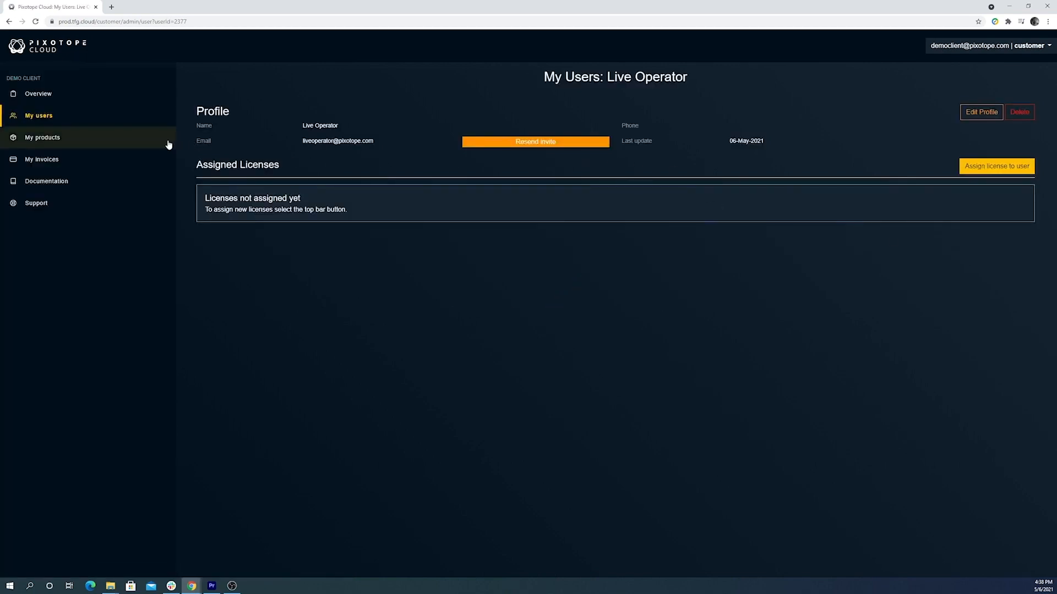
{"action": "mouse_move", "coordinate": [43, 136]}
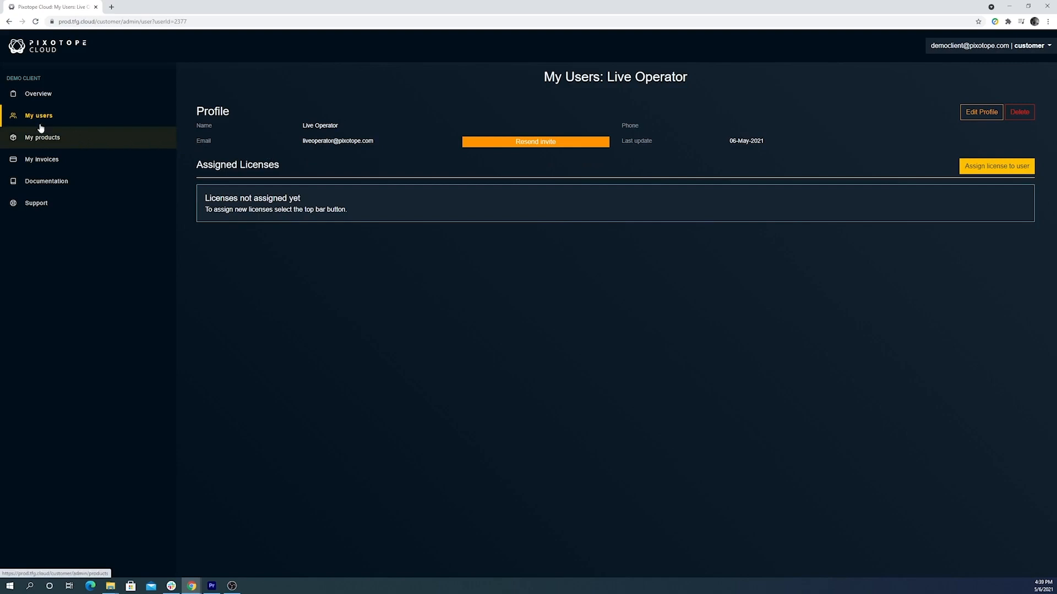
{"action": "left_click", "coordinate": [39, 116]}
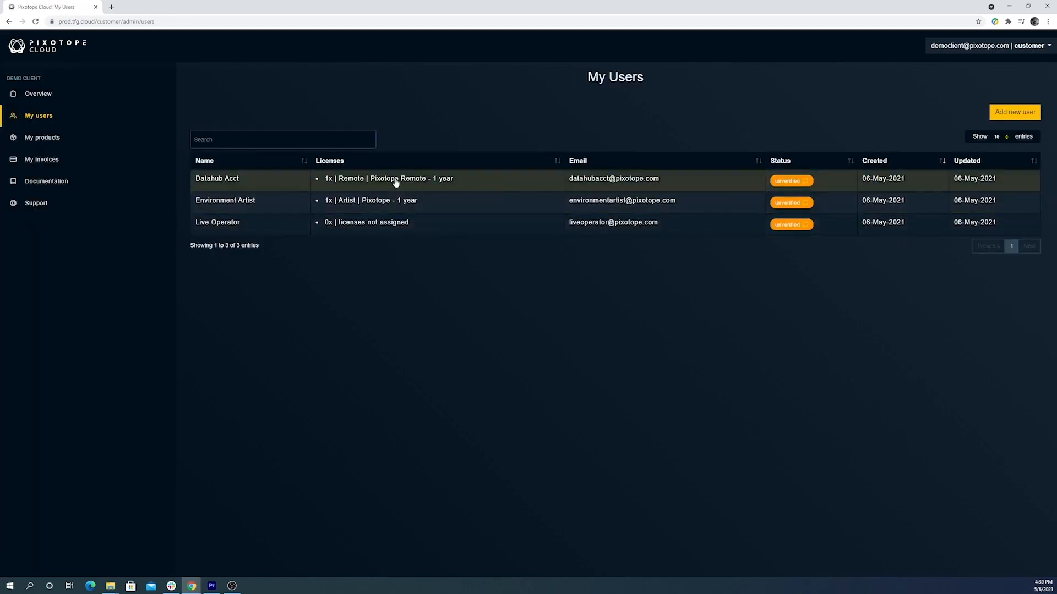
- Add one Live license for Environment Artist in the Assign licenses dialog
{"action": "left_click", "coordinate": [395, 178]}
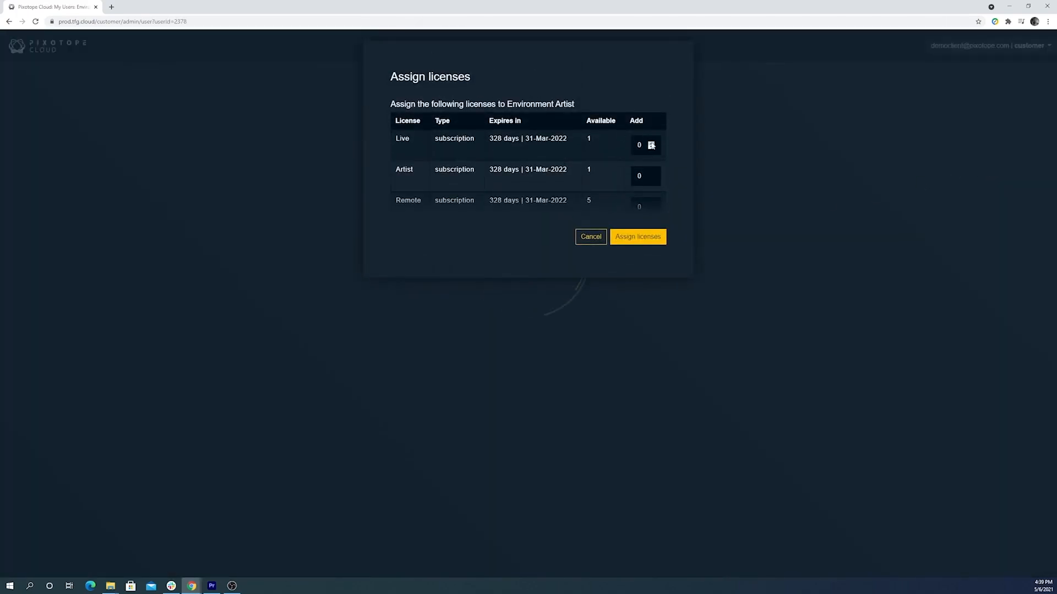
{"action": "left_click", "coordinate": [636, 237]}
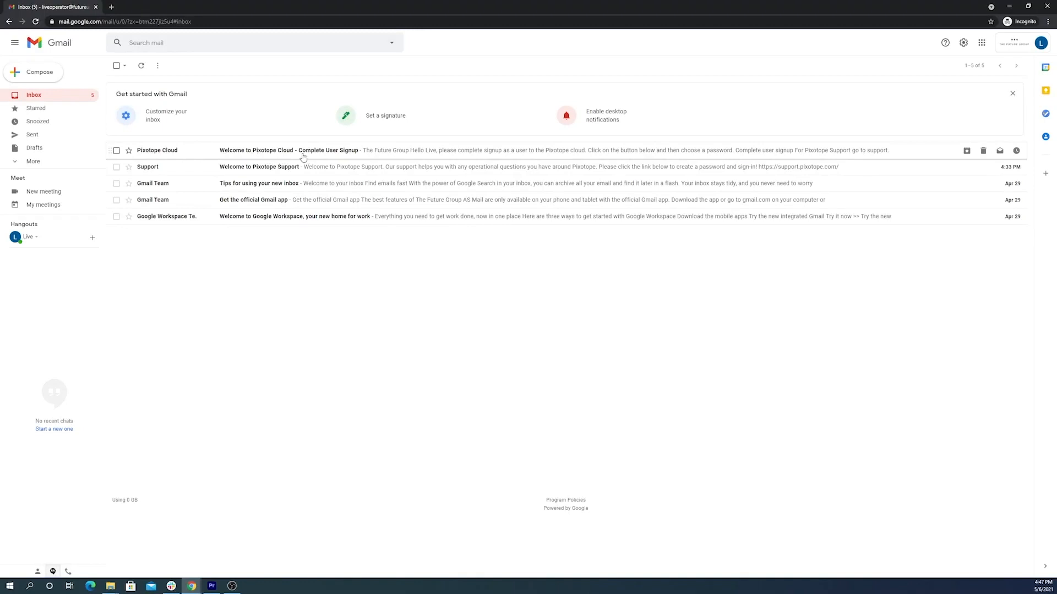
{"action": "mouse_move", "coordinate": [331, 157]}
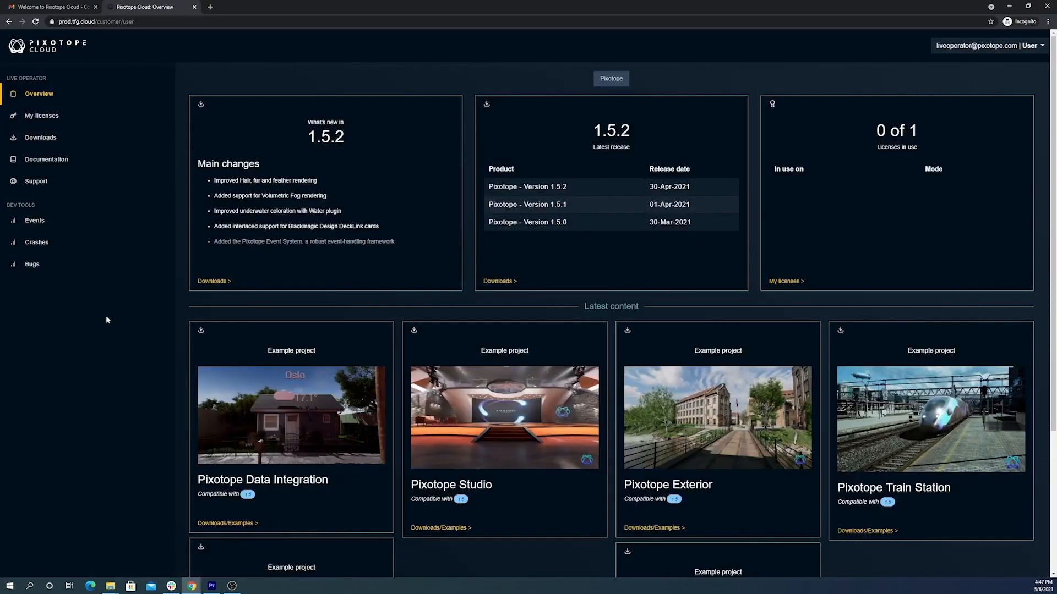
{"action": "mouse_move", "coordinate": [102, 329]}
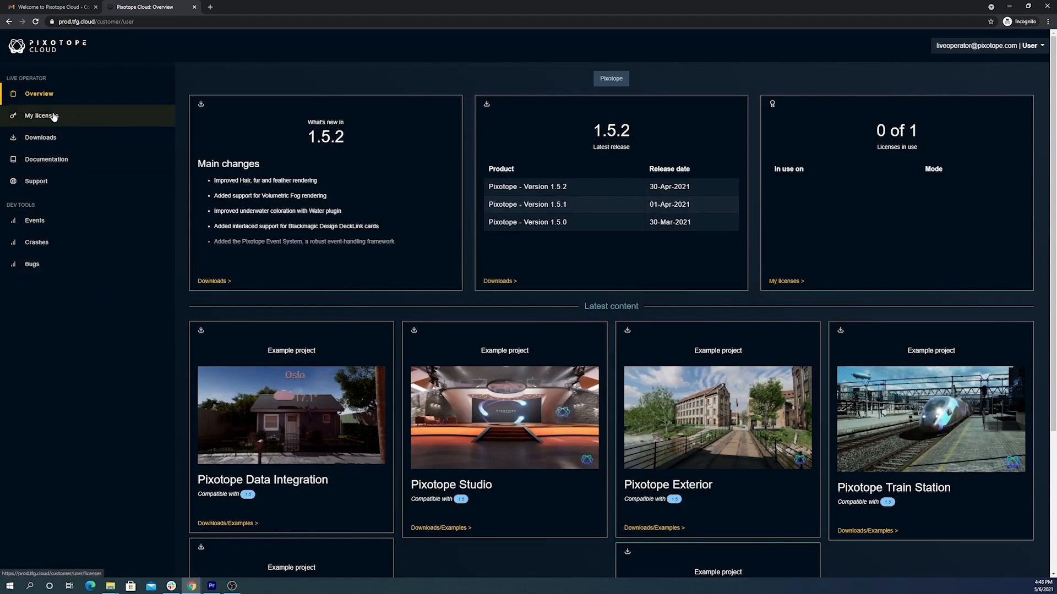
- View Live Operator's licenses, then the Downloads listing Pixotope 1.5.2 through 1.4.4
{"action": "left_click", "coordinate": [39, 116]}
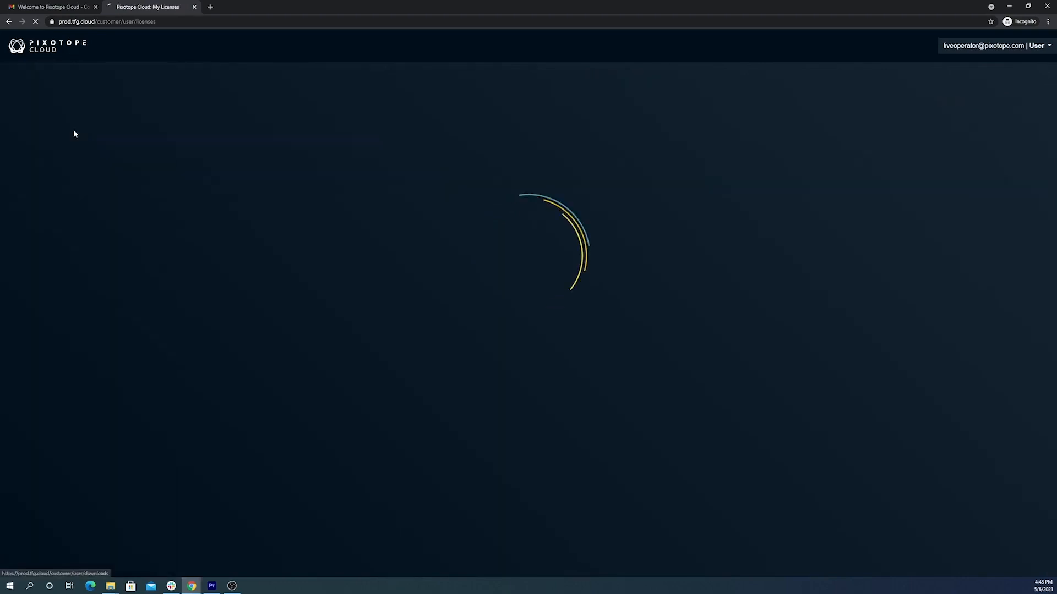
{"action": "left_click", "coordinate": [40, 138]}
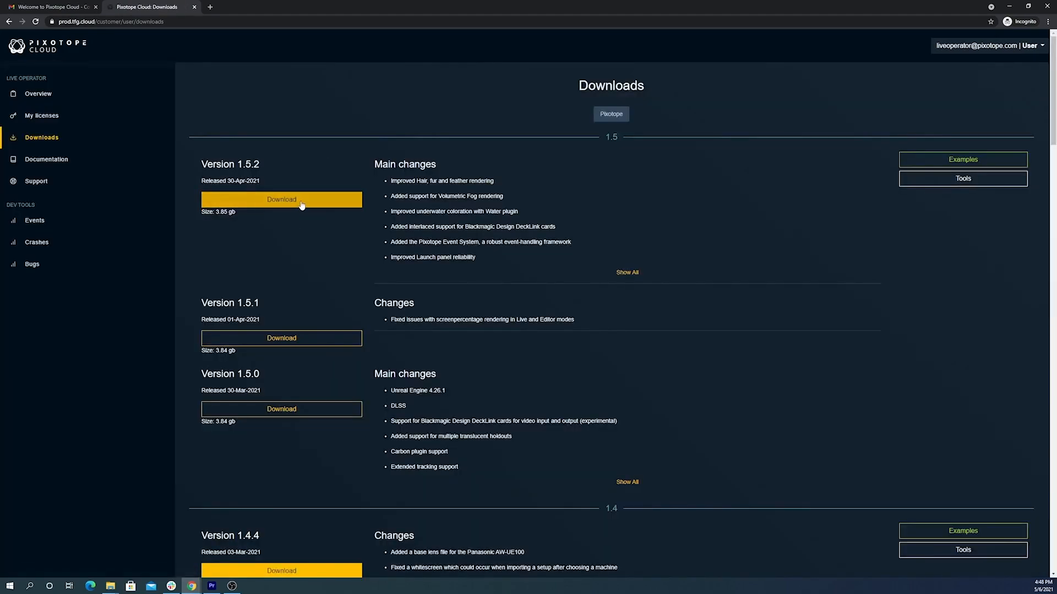
{"action": "mouse_move", "coordinate": [281, 199]}
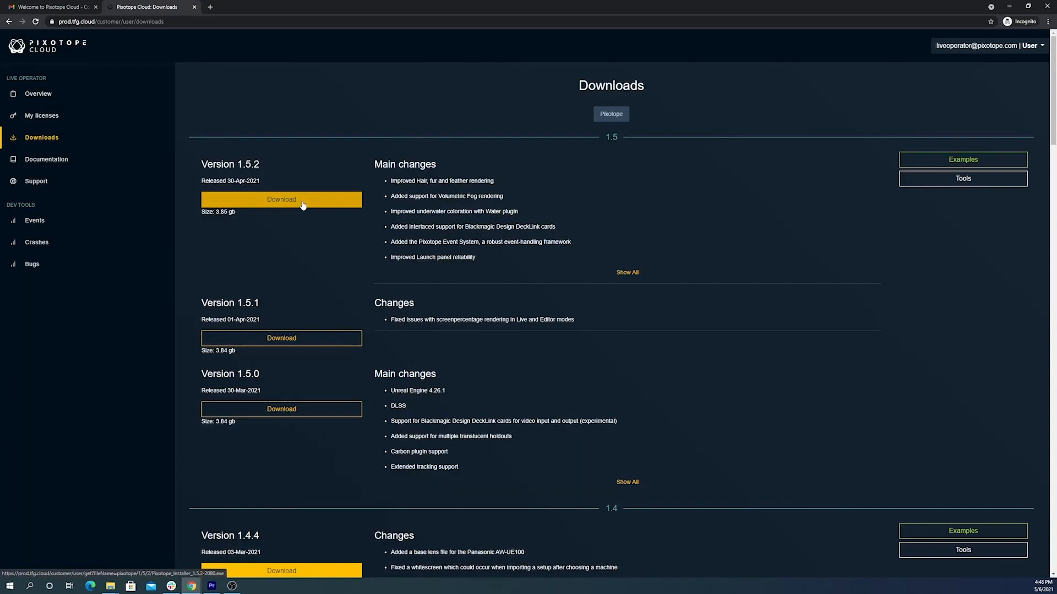
{"action": "scroll", "scroll_direction": "down", "scroll_amount": 3}
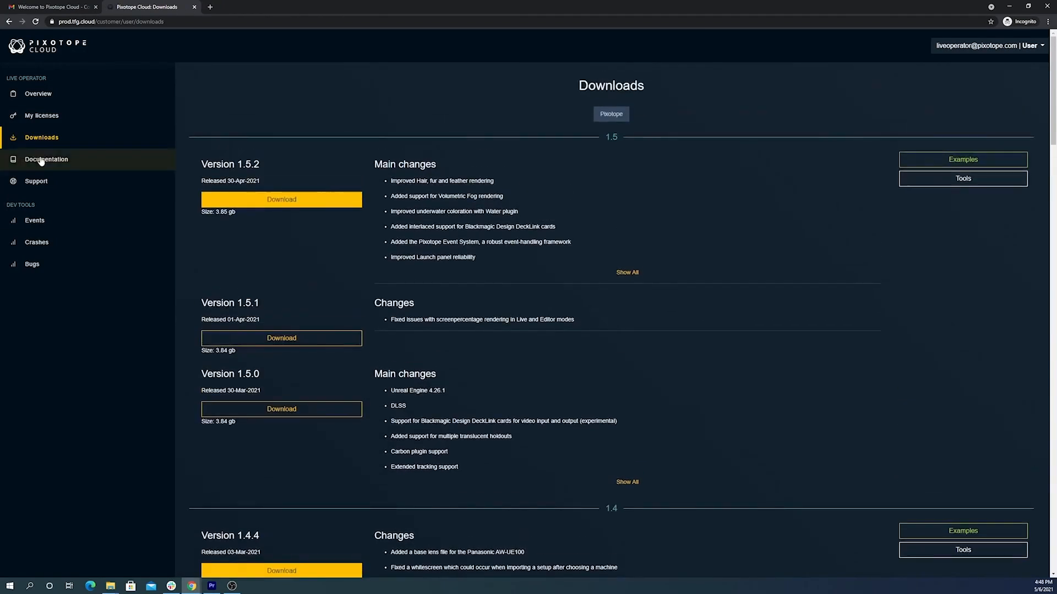
- From Documentation, browse the online Help Center's How to use Pixotope topics
{"action": "left_click", "coordinate": [46, 158]}
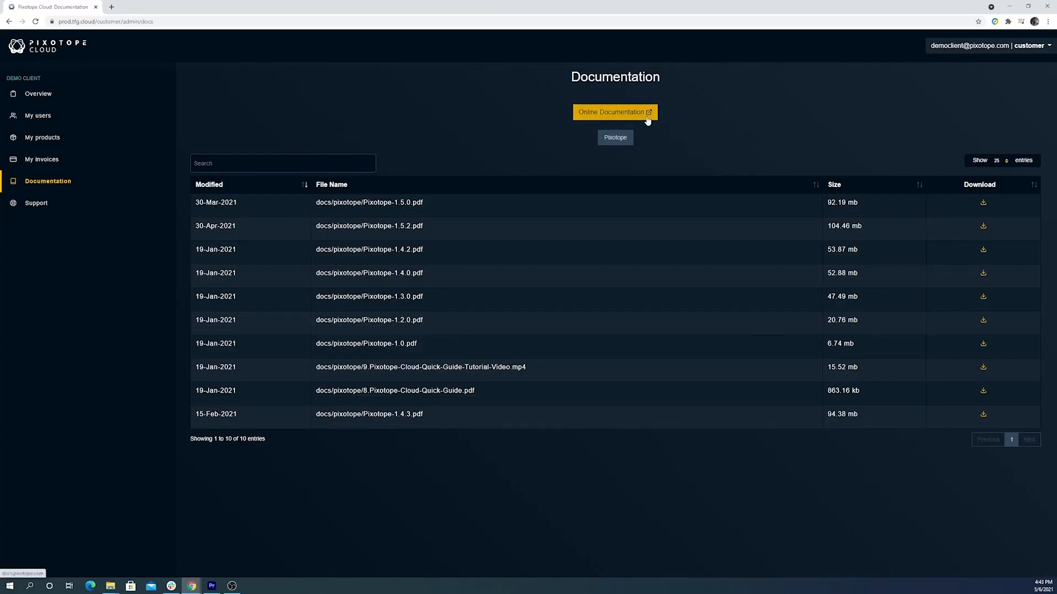
{"action": "left_click", "coordinate": [614, 113]}
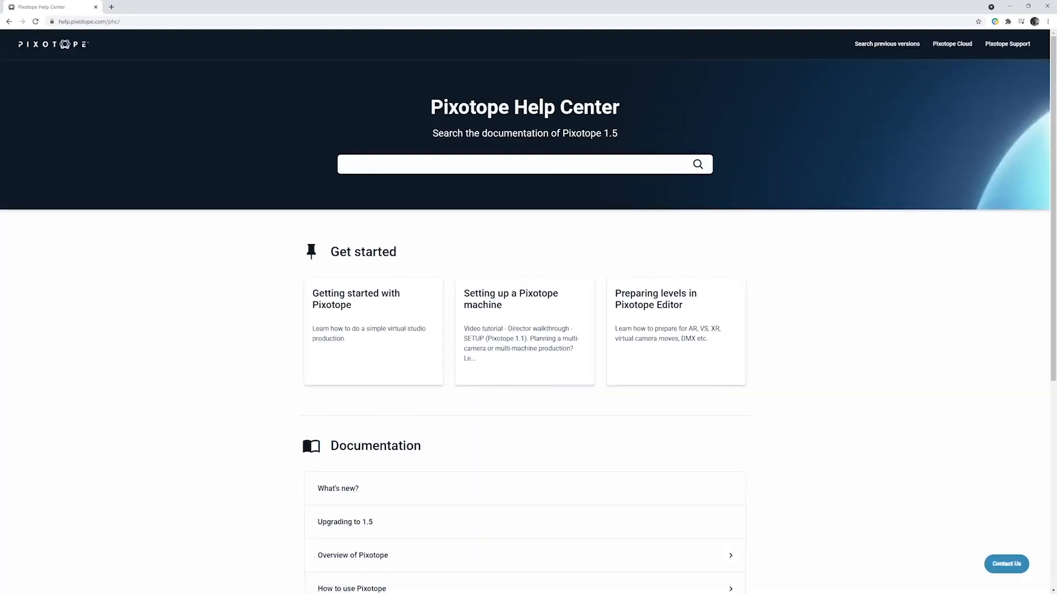
{"action": "scroll", "scroll_direction": "down", "scroll_amount": 3}
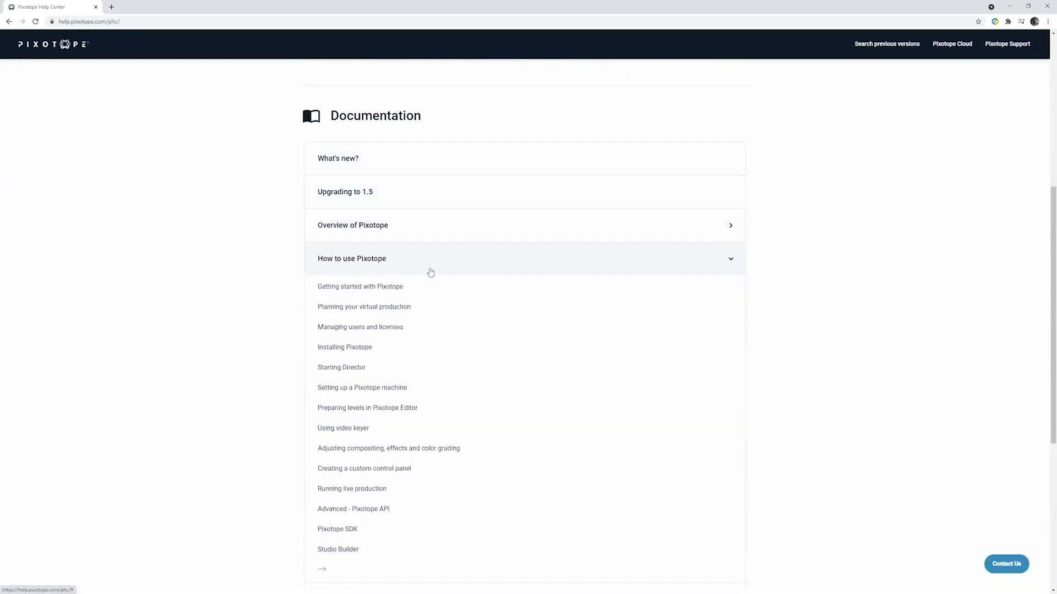
{"action": "scroll", "scroll_direction": "down", "scroll_amount": 3}
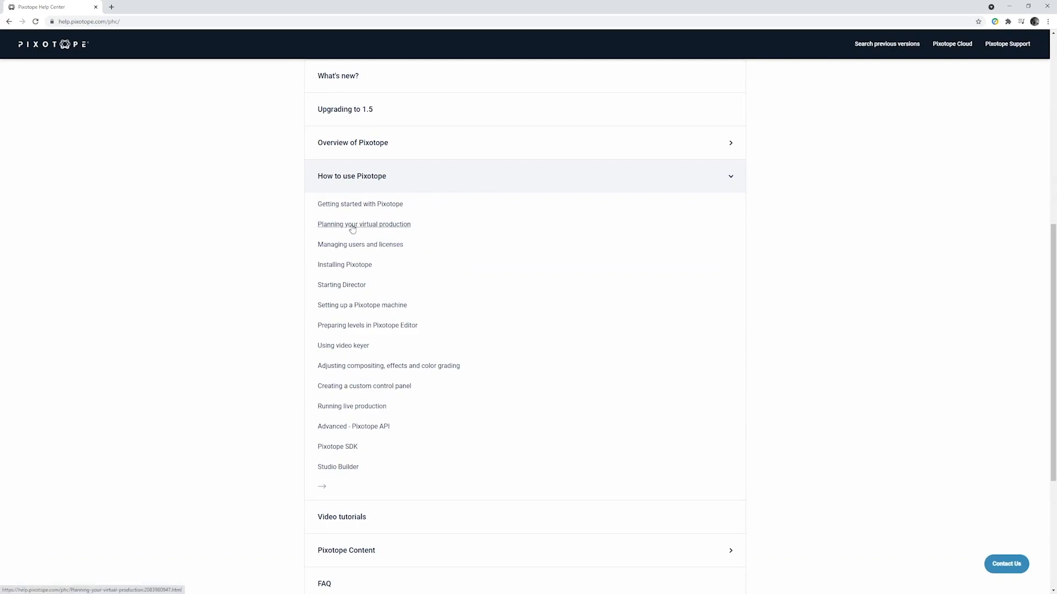
{"action": "mouse_move", "coordinate": [341, 284]}
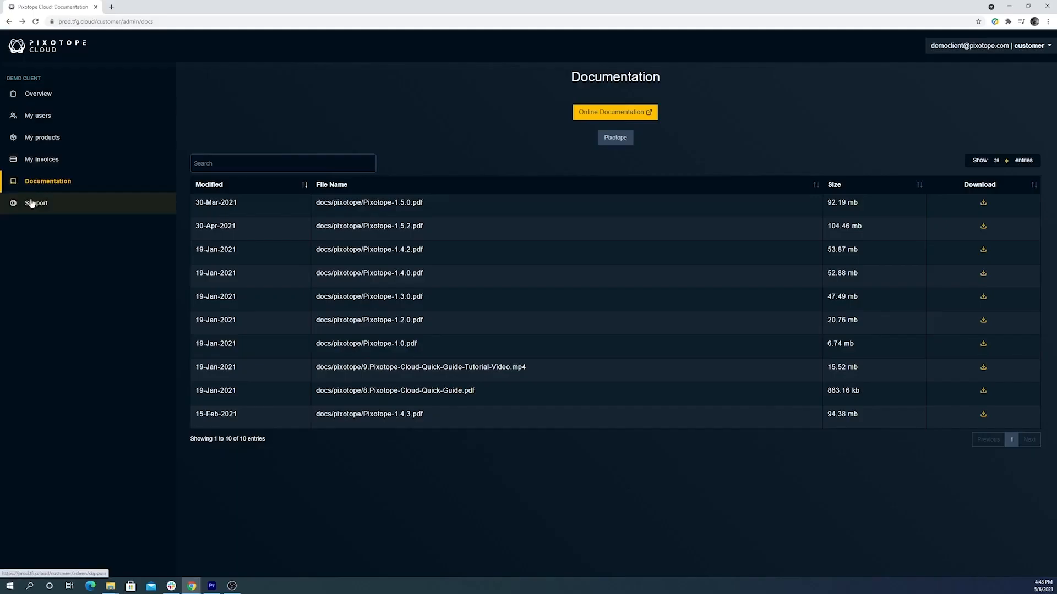
- Reach the empty Support tickets page and start a New Ticket request
{"action": "left_click", "coordinate": [35, 203]}
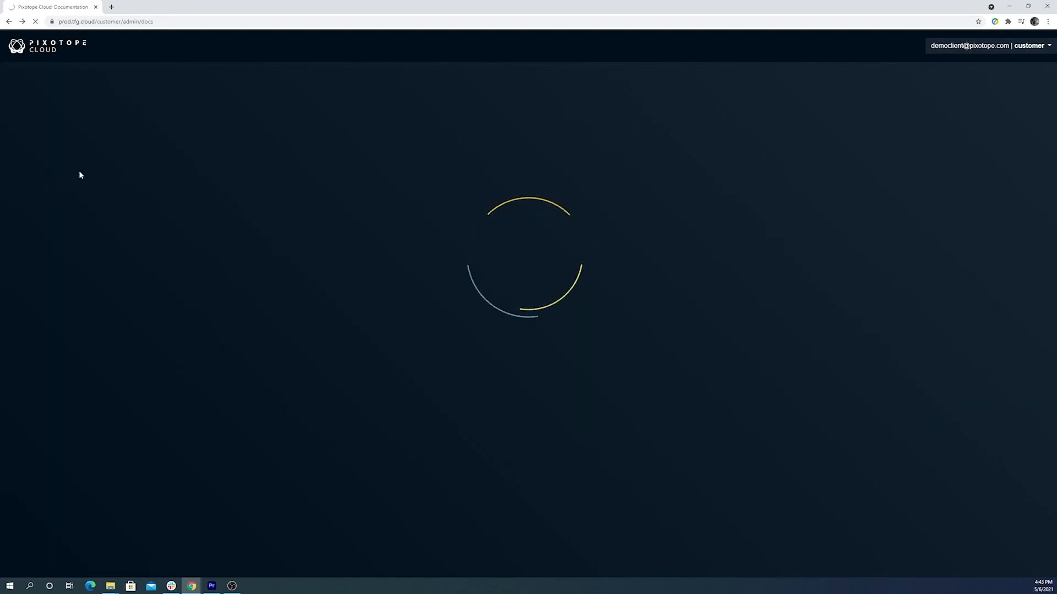
{"action": "left_click", "coordinate": [38, 202]}
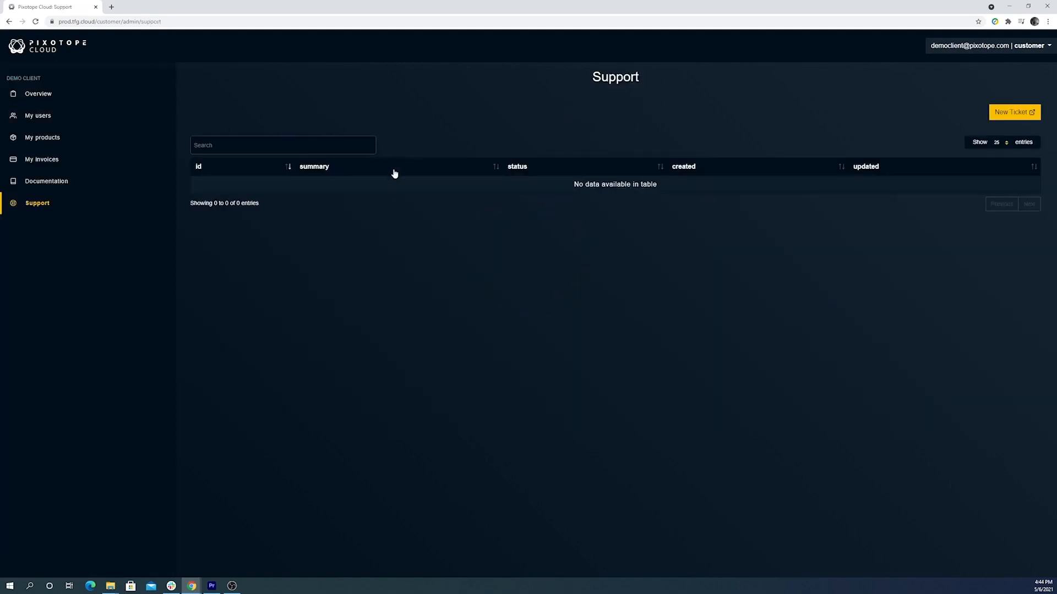
{"action": "mouse_move", "coordinate": [896, 138]}
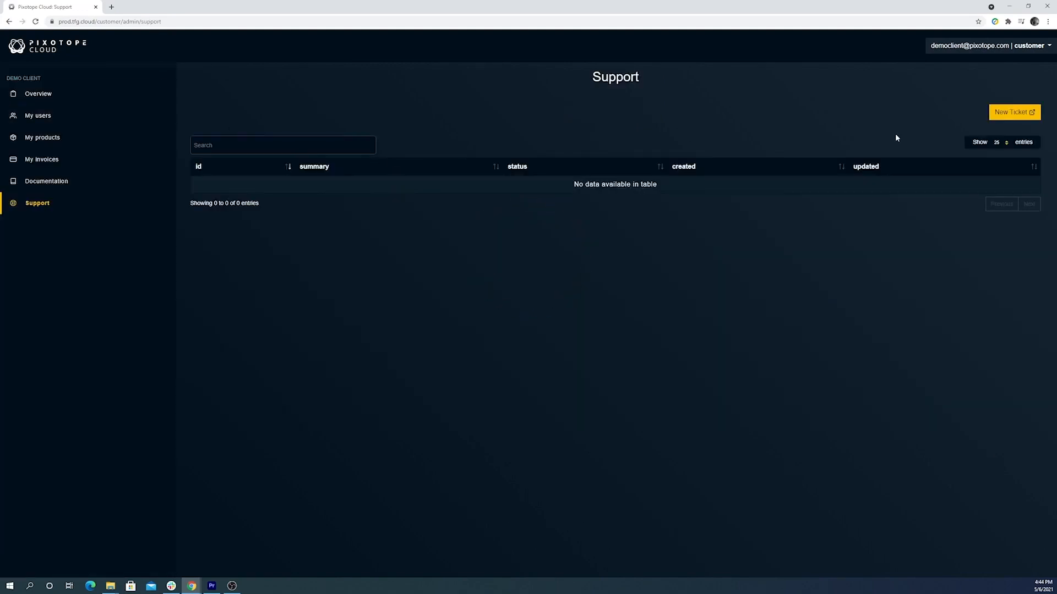
{"action": "left_click", "coordinate": [1014, 113]}
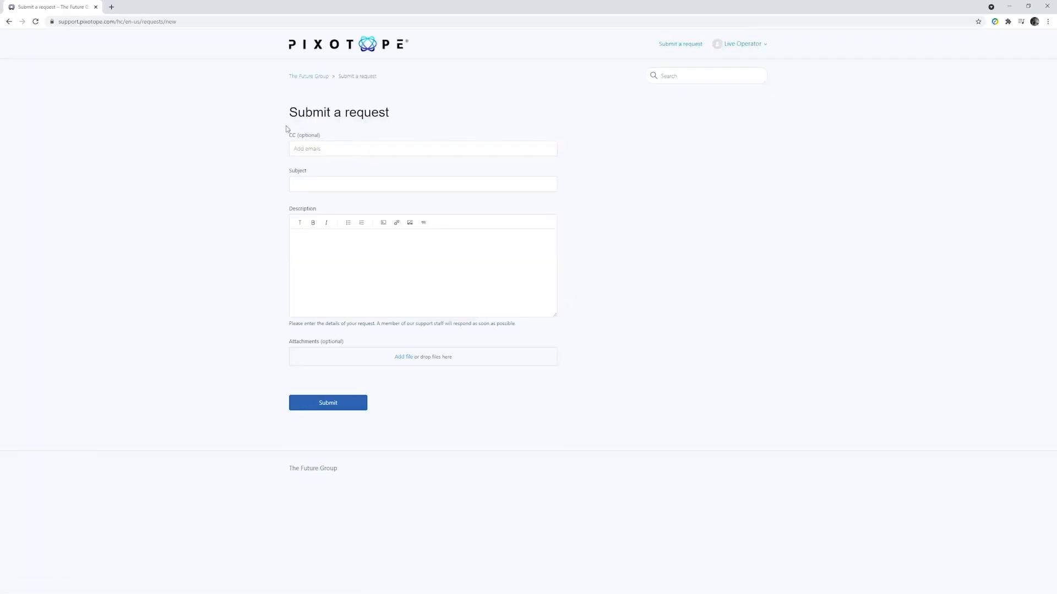
- Submit a request with subject 'Test' and description 'This is a test', creating ticket 1916
{"action": "left_click", "coordinate": [423, 183]}
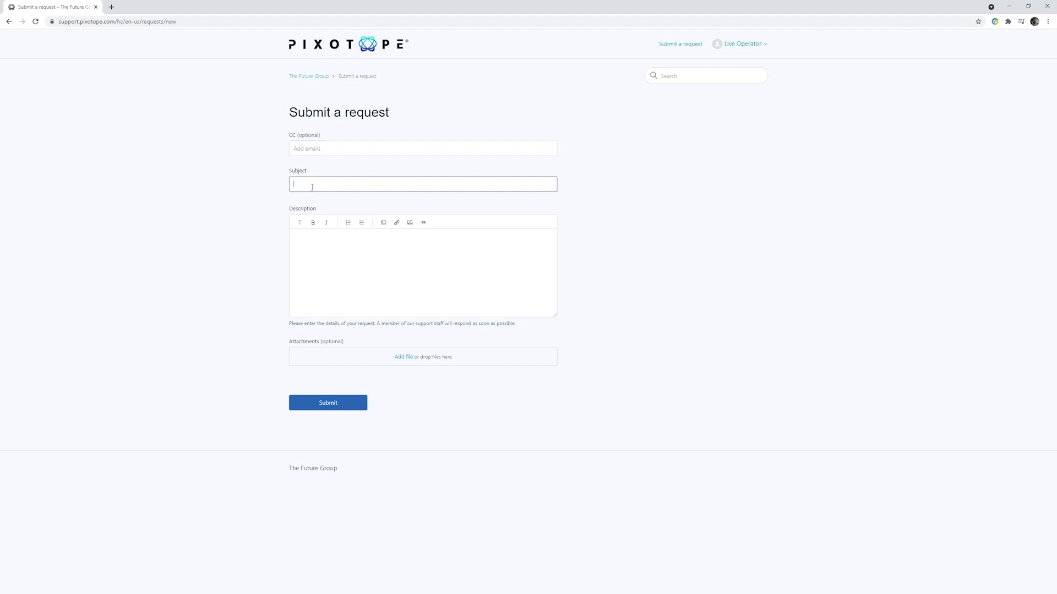
{"action": "type", "text": "Test"}
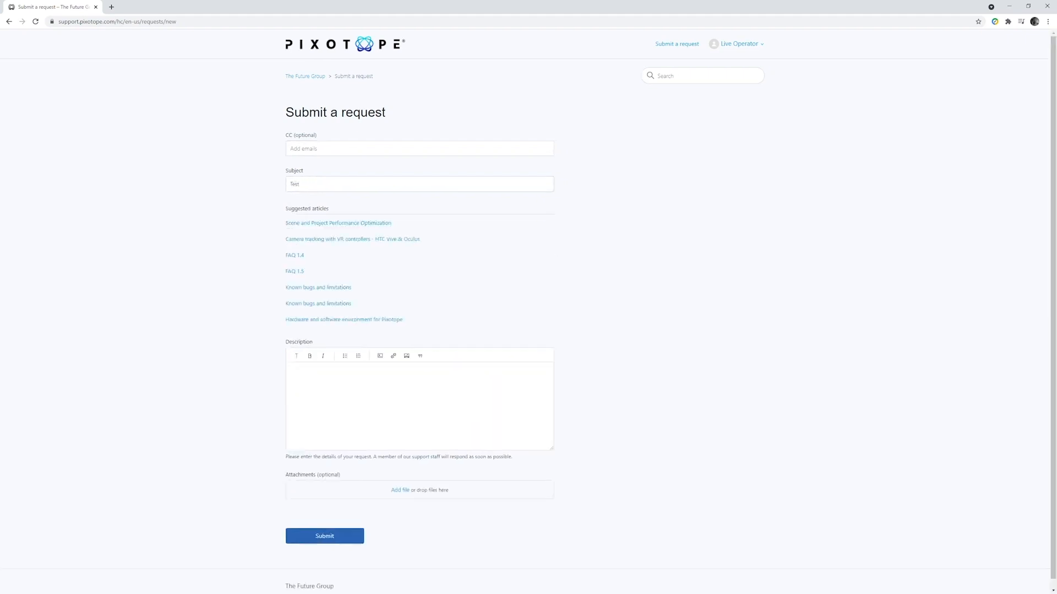
{"action": "type", "text": "This is a test"}
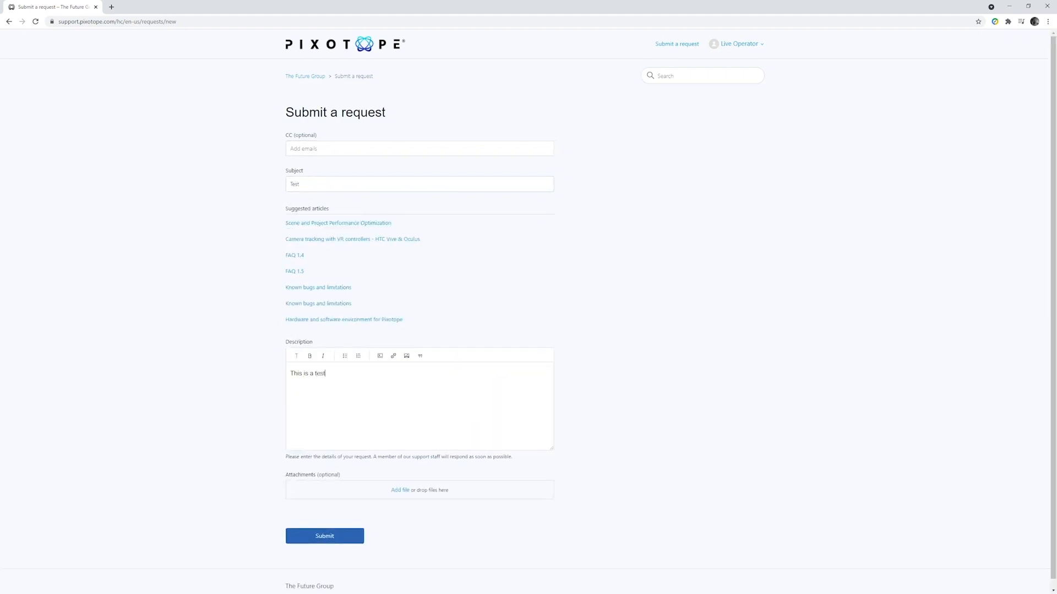
{"action": "left_click", "coordinate": [324, 536]}
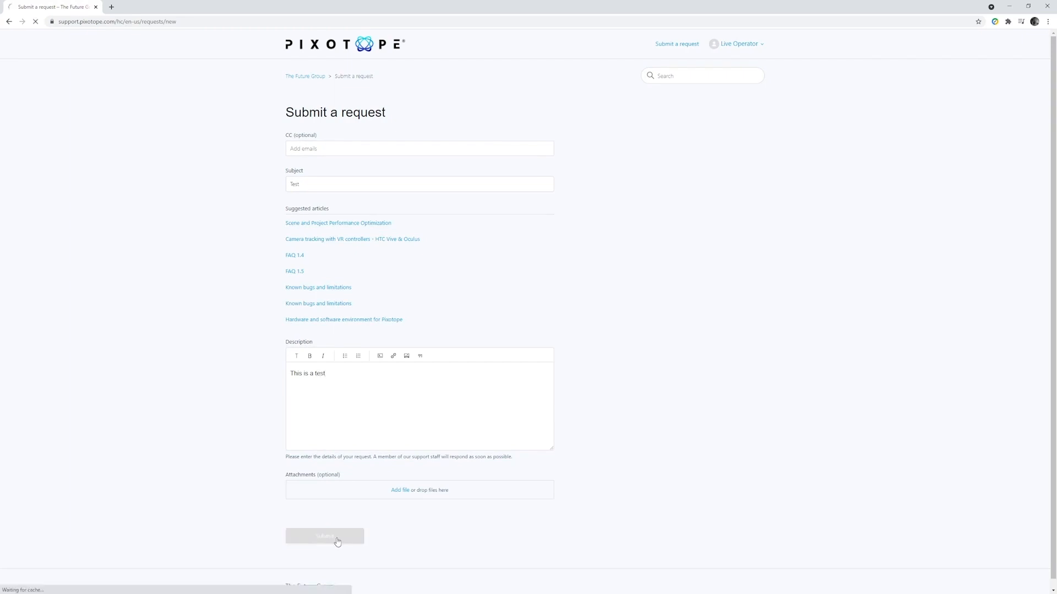
{"action": "left_click", "coordinate": [324, 536]}
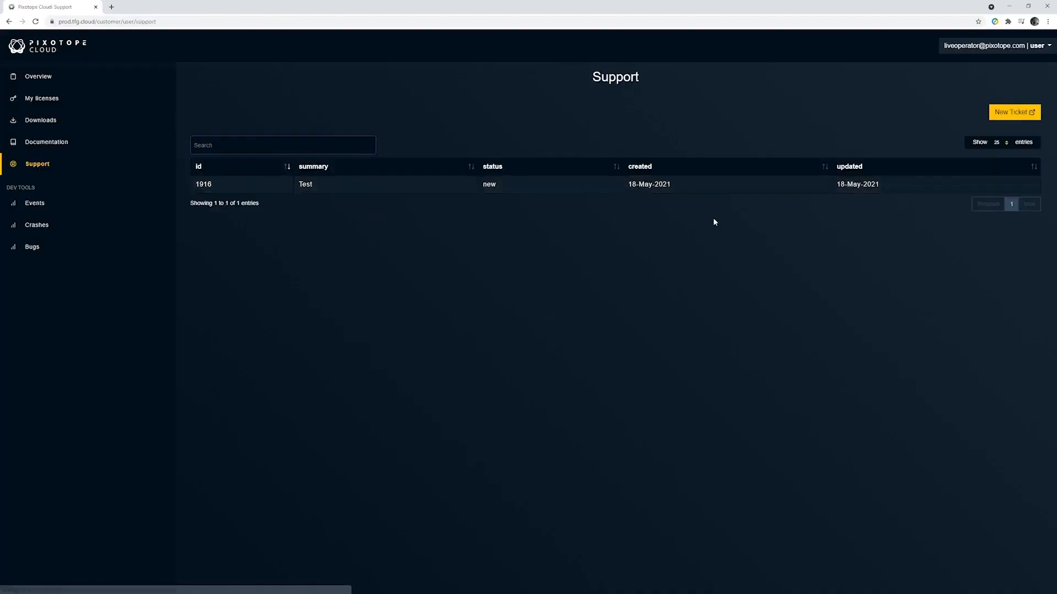
{"action": "mouse_move", "coordinate": [764, 195]}
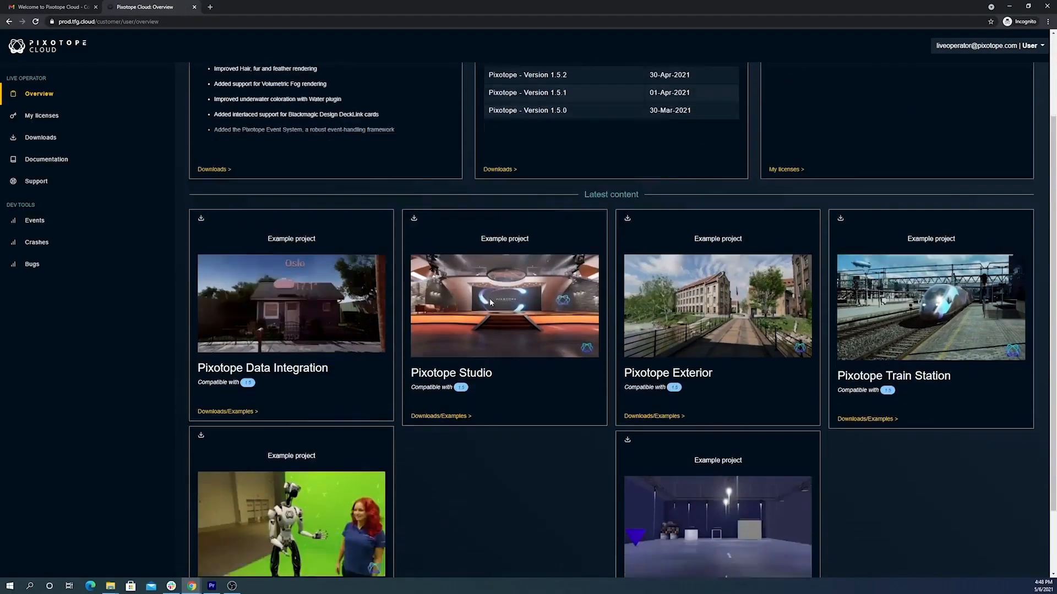
{"action": "scroll", "scroll_direction": "down", "scroll_amount": 3}
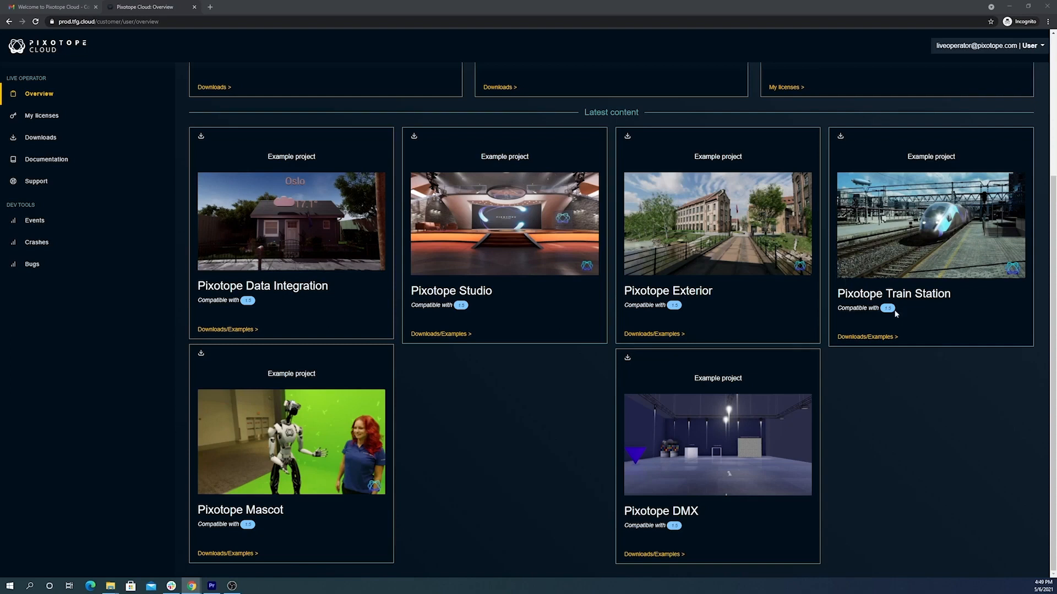
{"action": "mouse_move", "coordinate": [914, 319]}
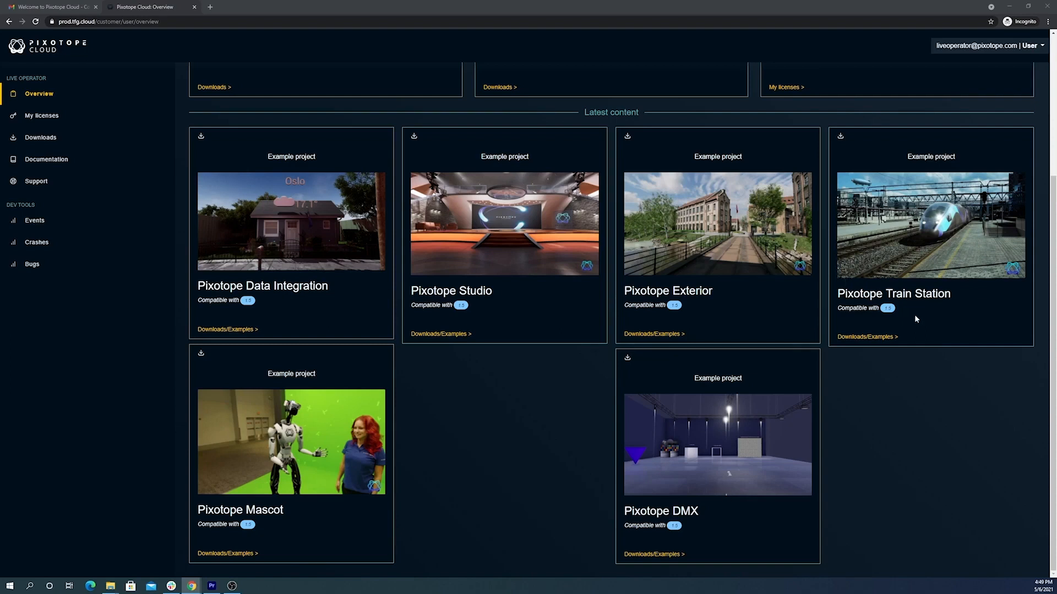